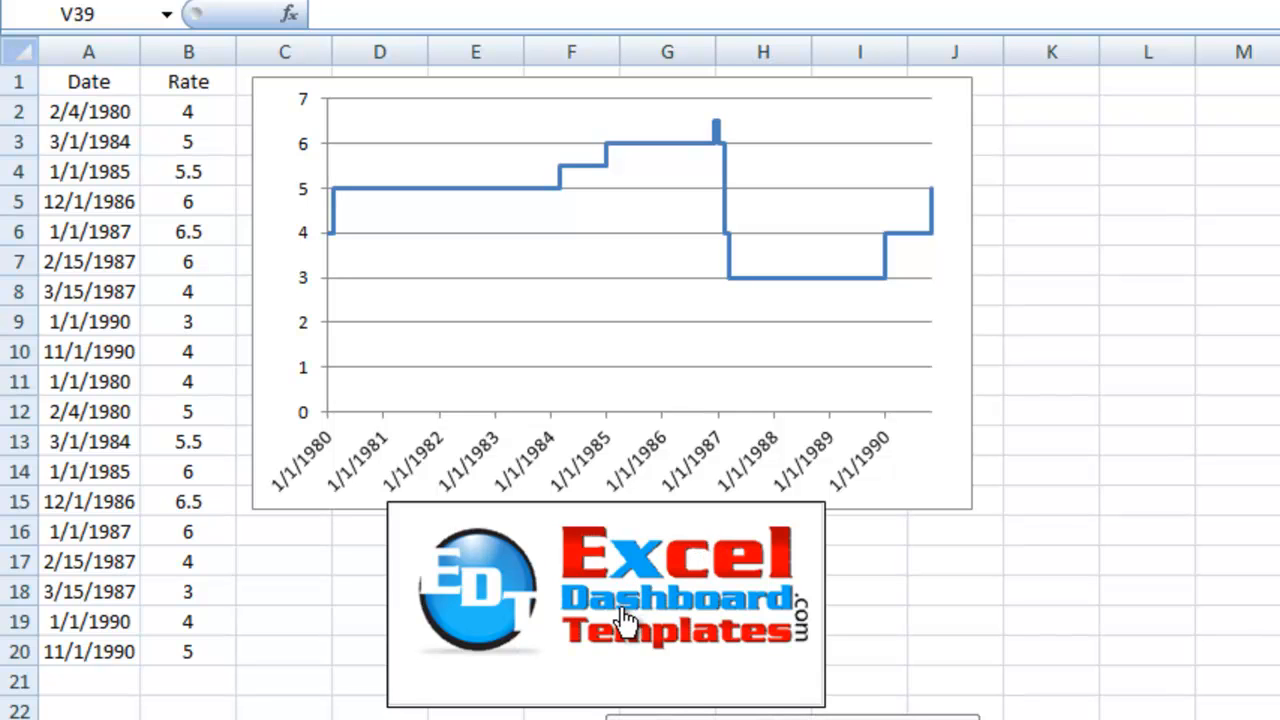
pyautogui.moveTo(650, 664)
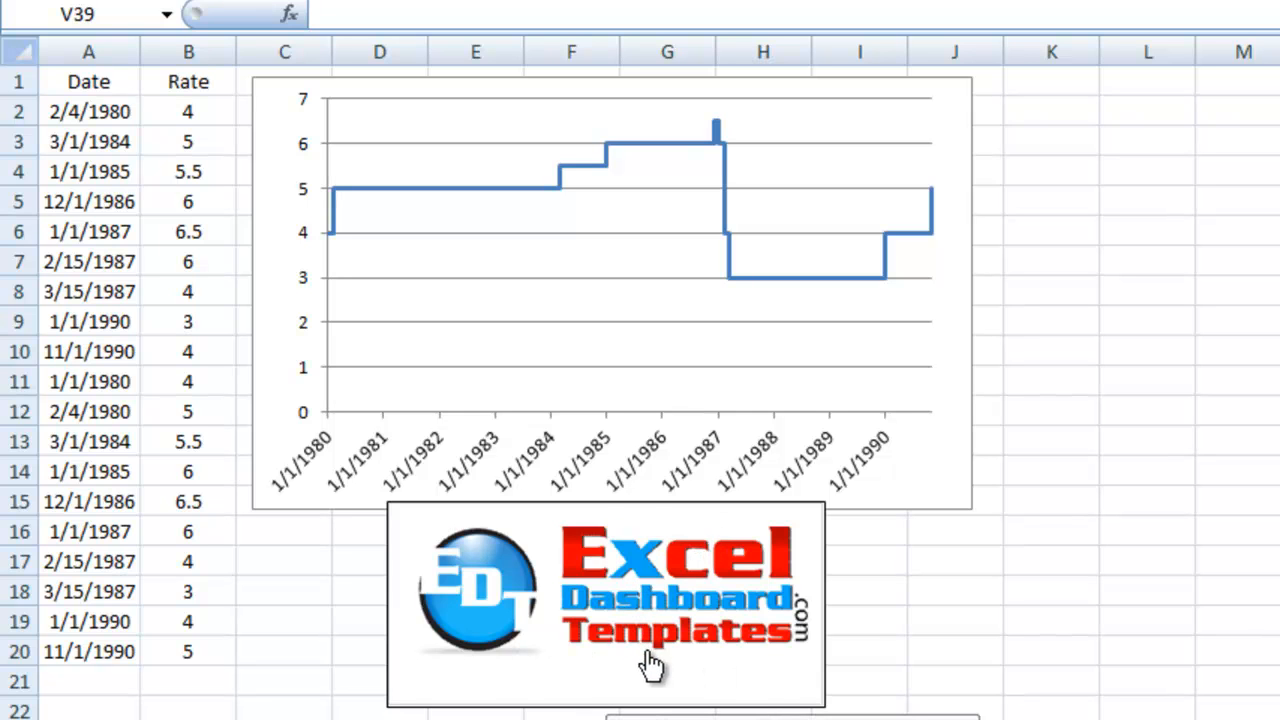
pyautogui.moveTo(684, 600)
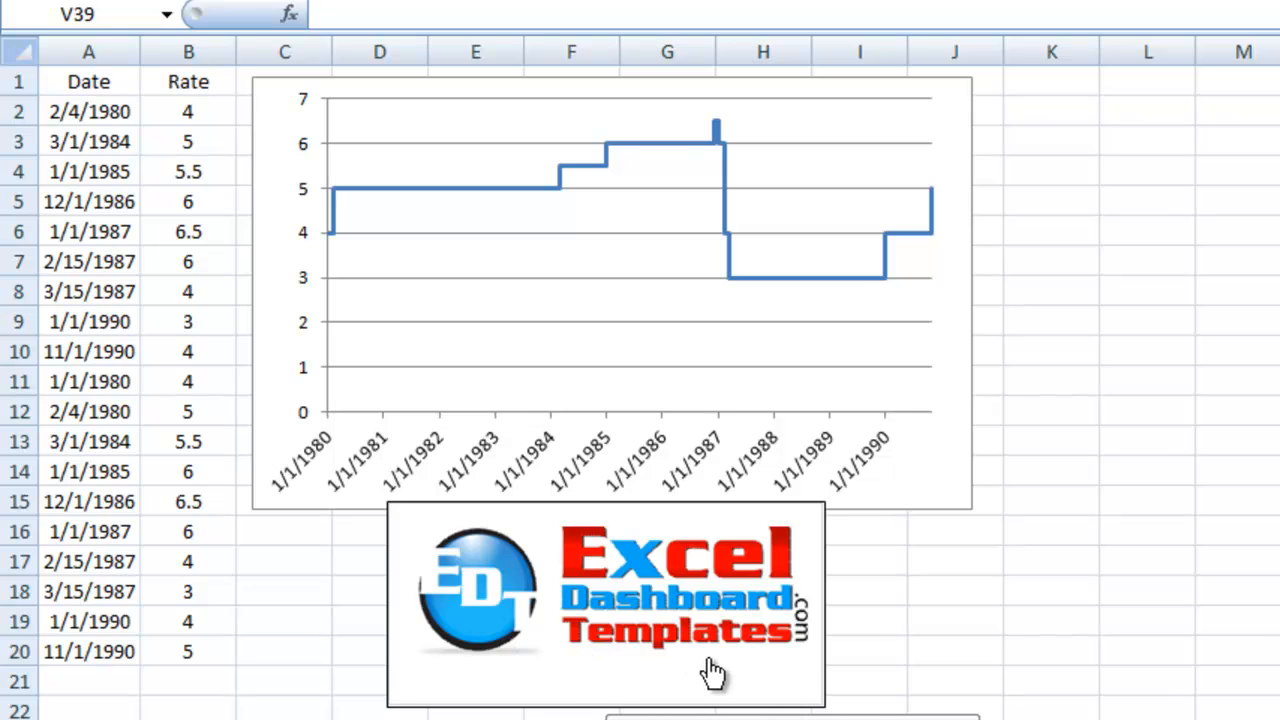
pyautogui.moveTo(624, 656)
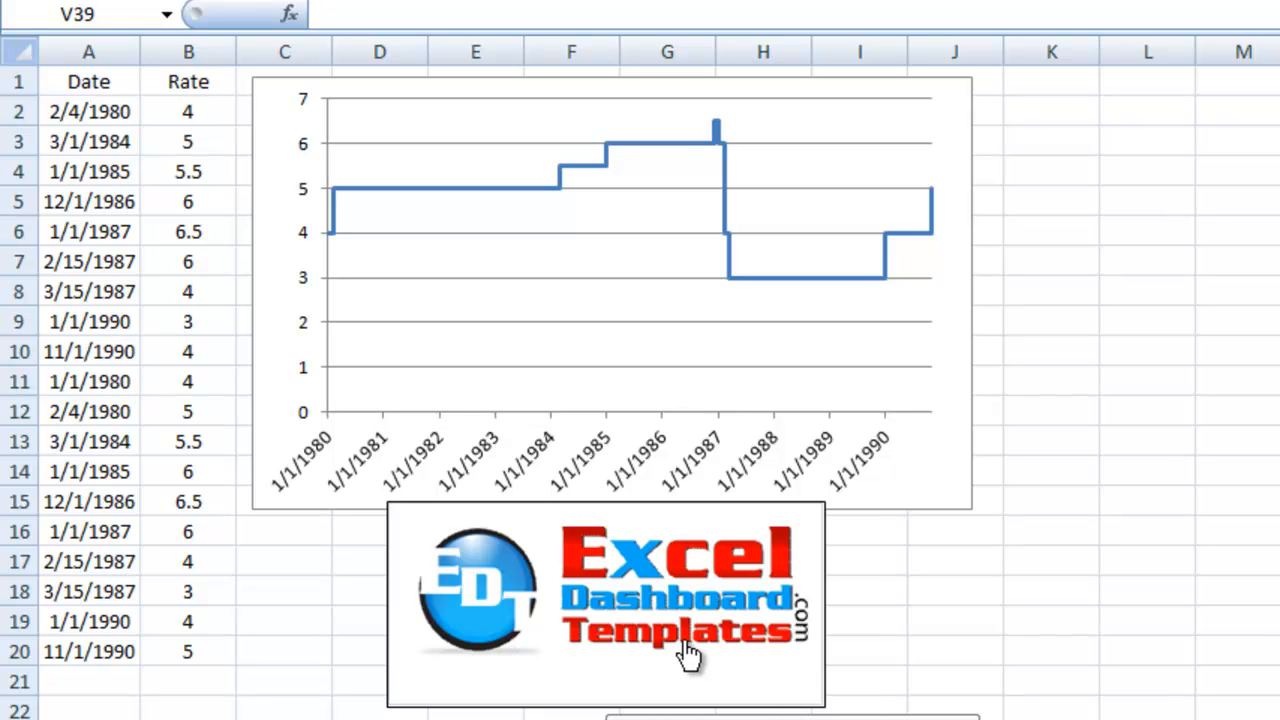
pyautogui.moveTo(628, 668)
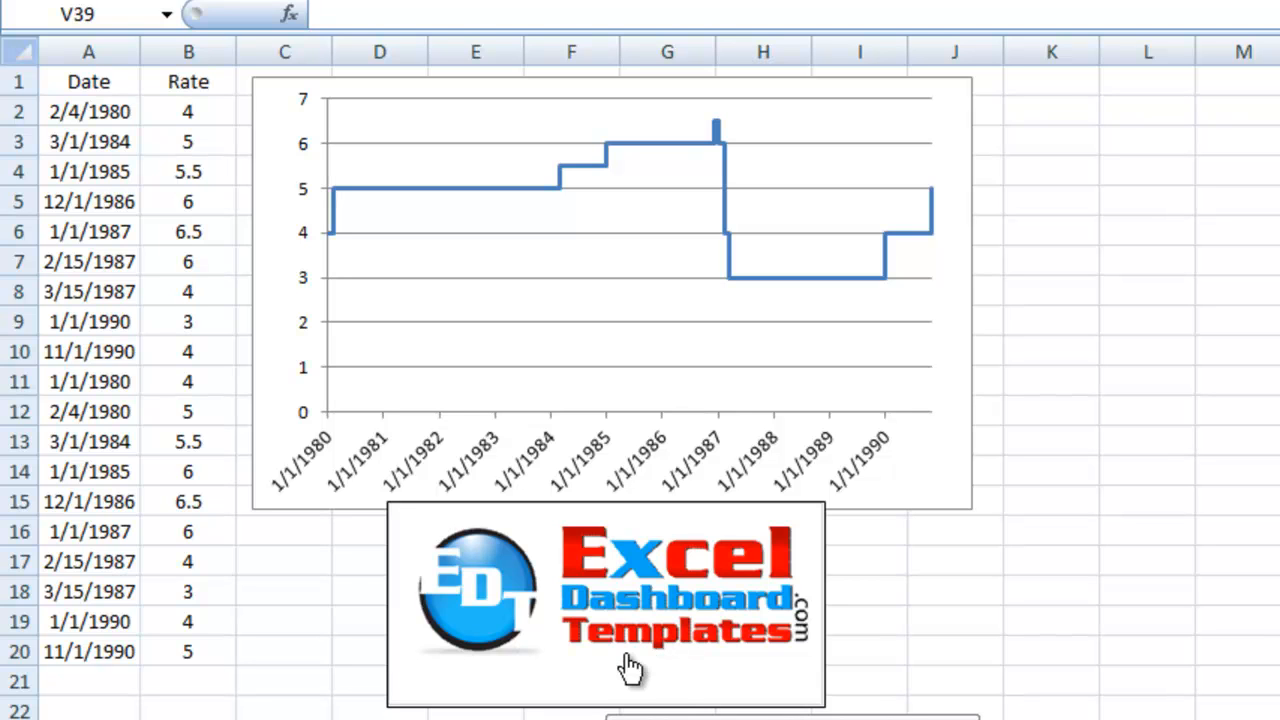
pyautogui.moveTo(584, 670)
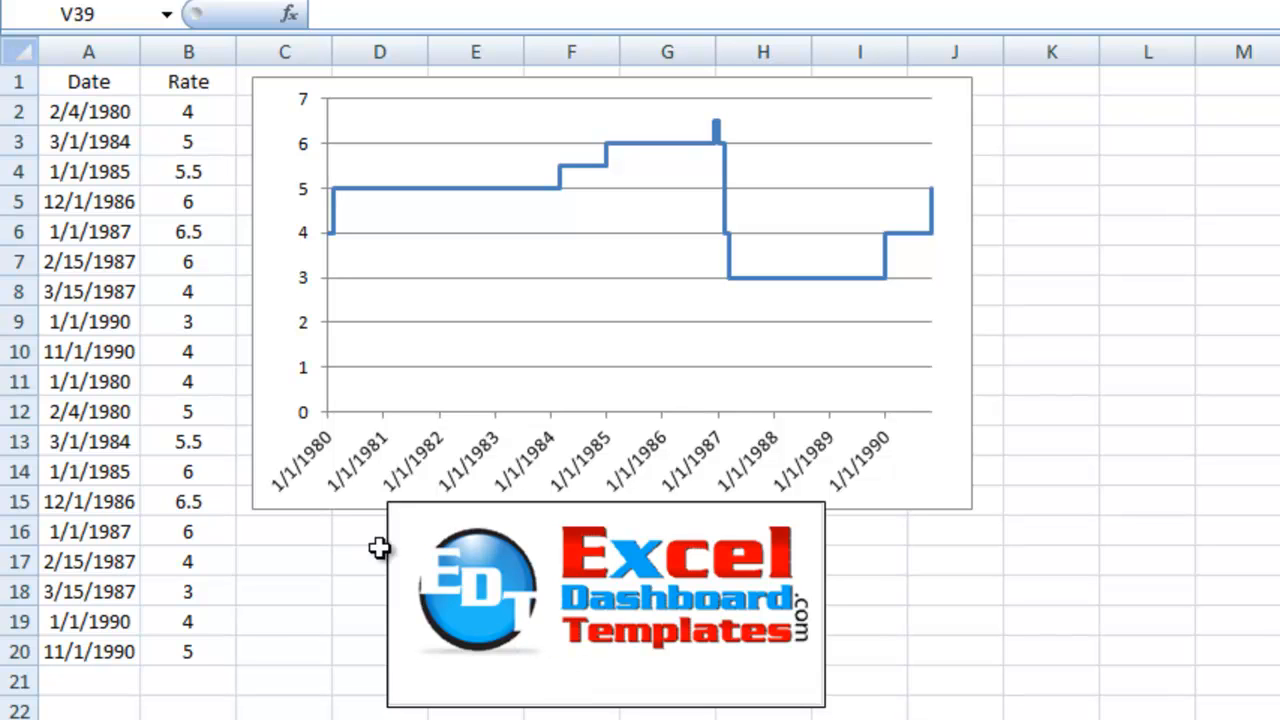
pyautogui.moveTo(326, 640)
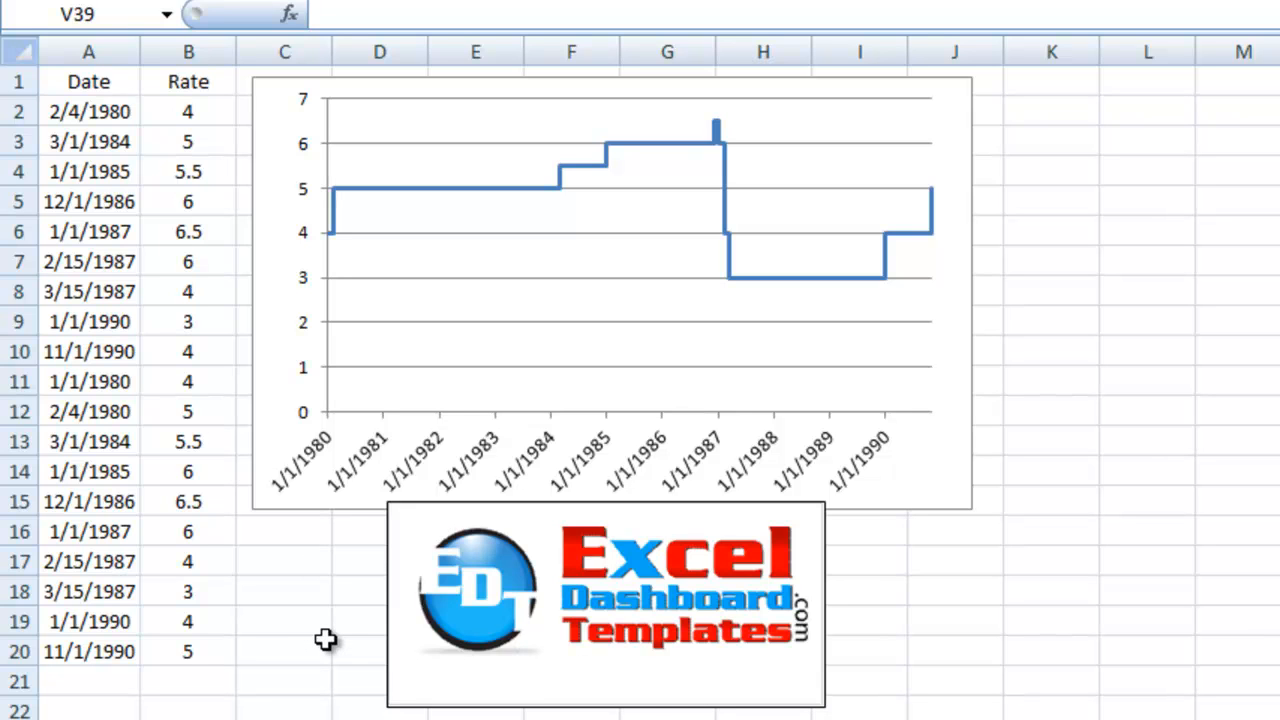
pyautogui.moveTo(230, 568)
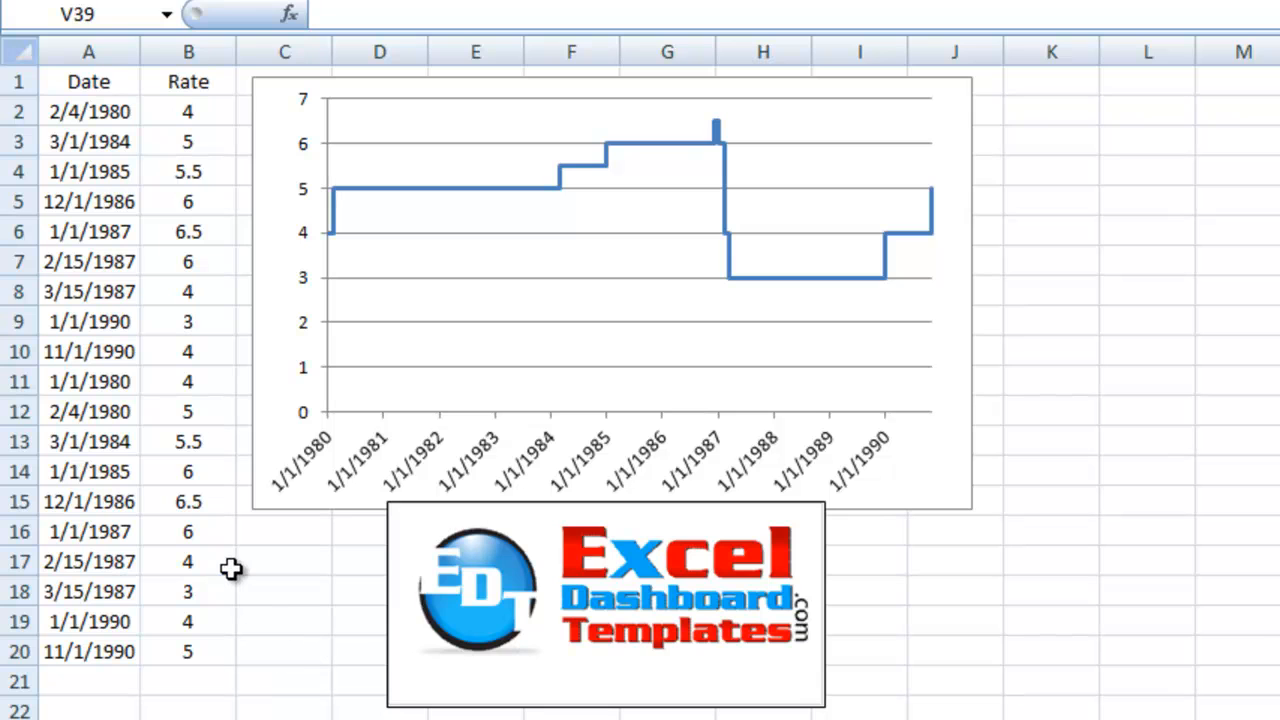
pyautogui.moveTo(336, 218)
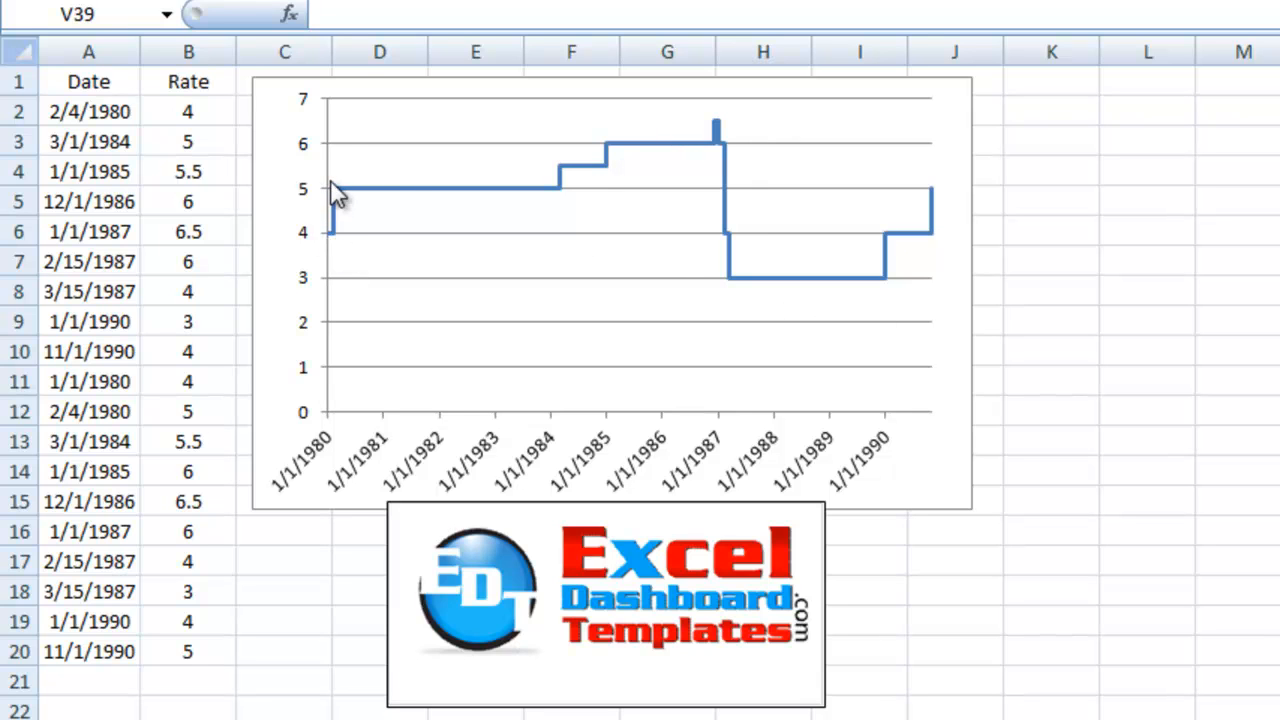
pyautogui.moveTo(564, 200)
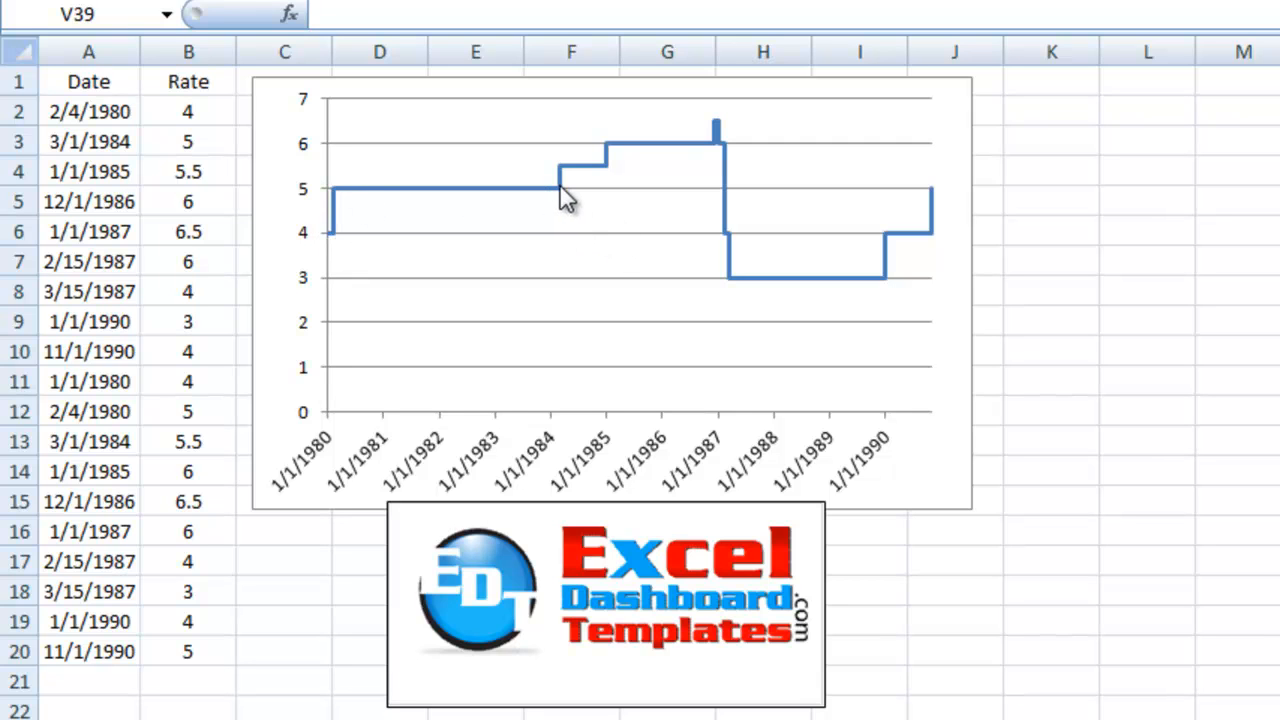
pyautogui.moveTo(556, 202)
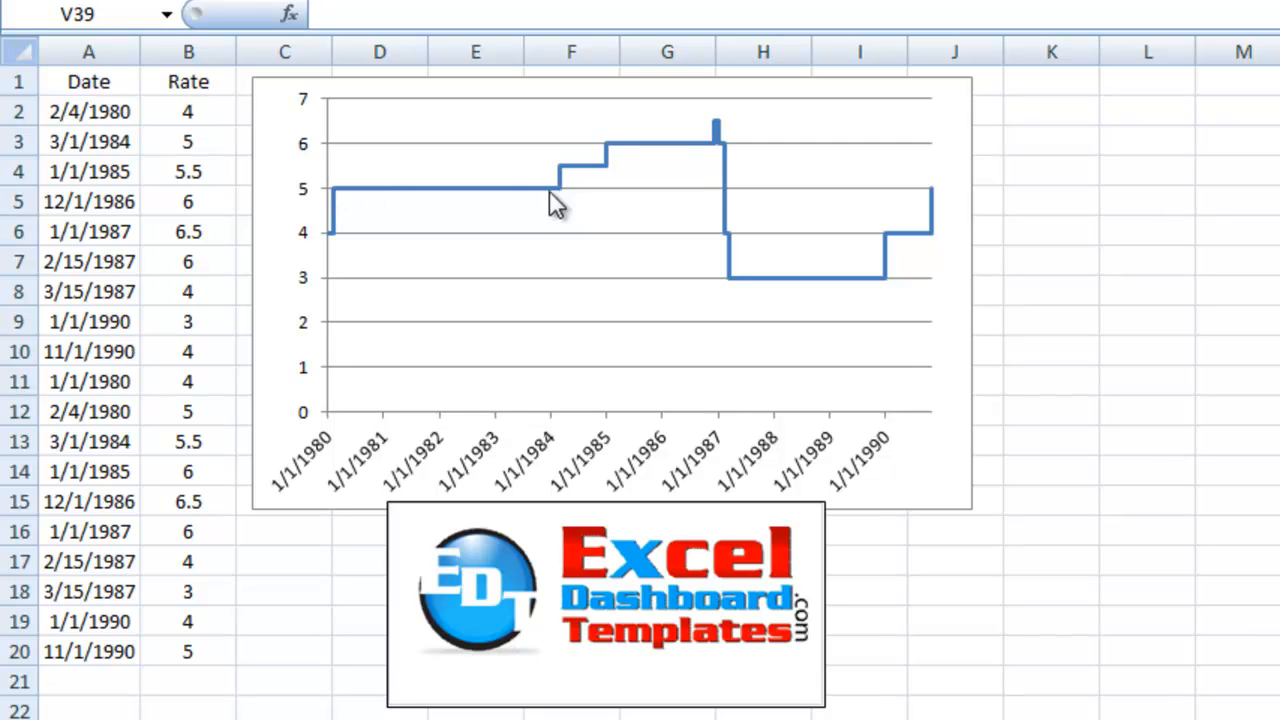
pyautogui.moveTo(540, 164)
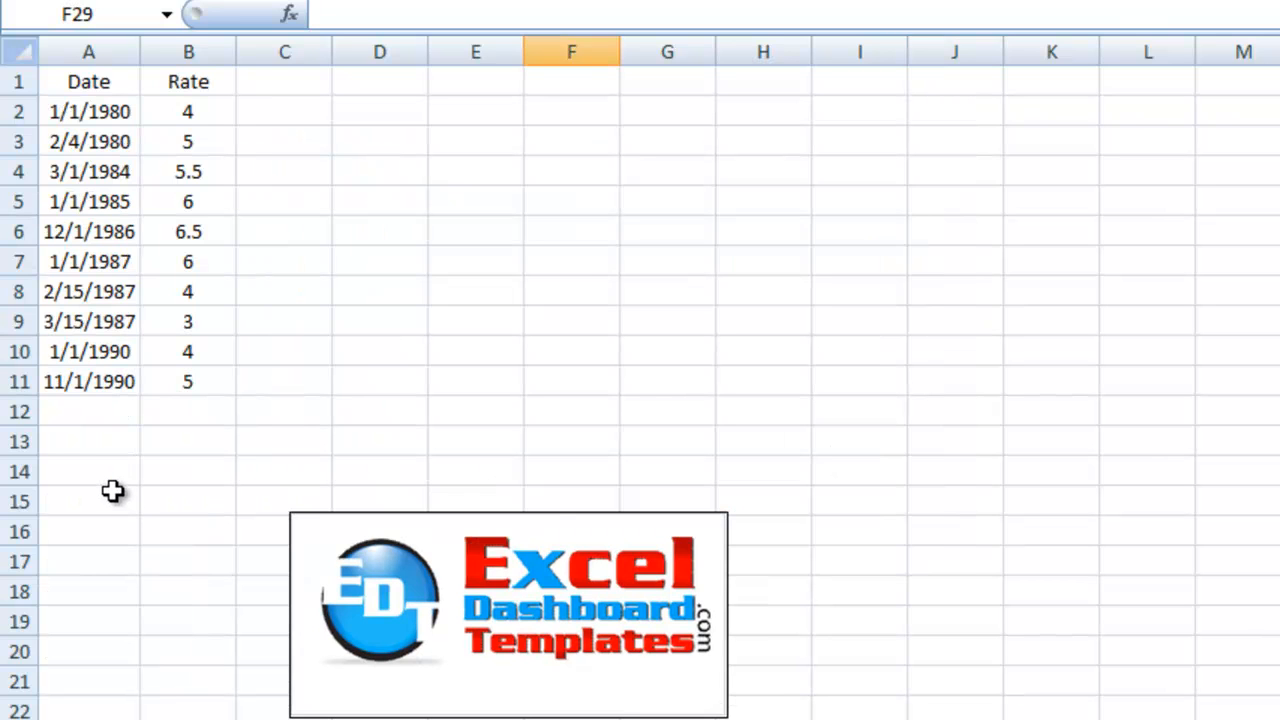
# - Copy the Date and Rate rows 2-11 and paste them starting at A12
pyautogui.click(88, 500)
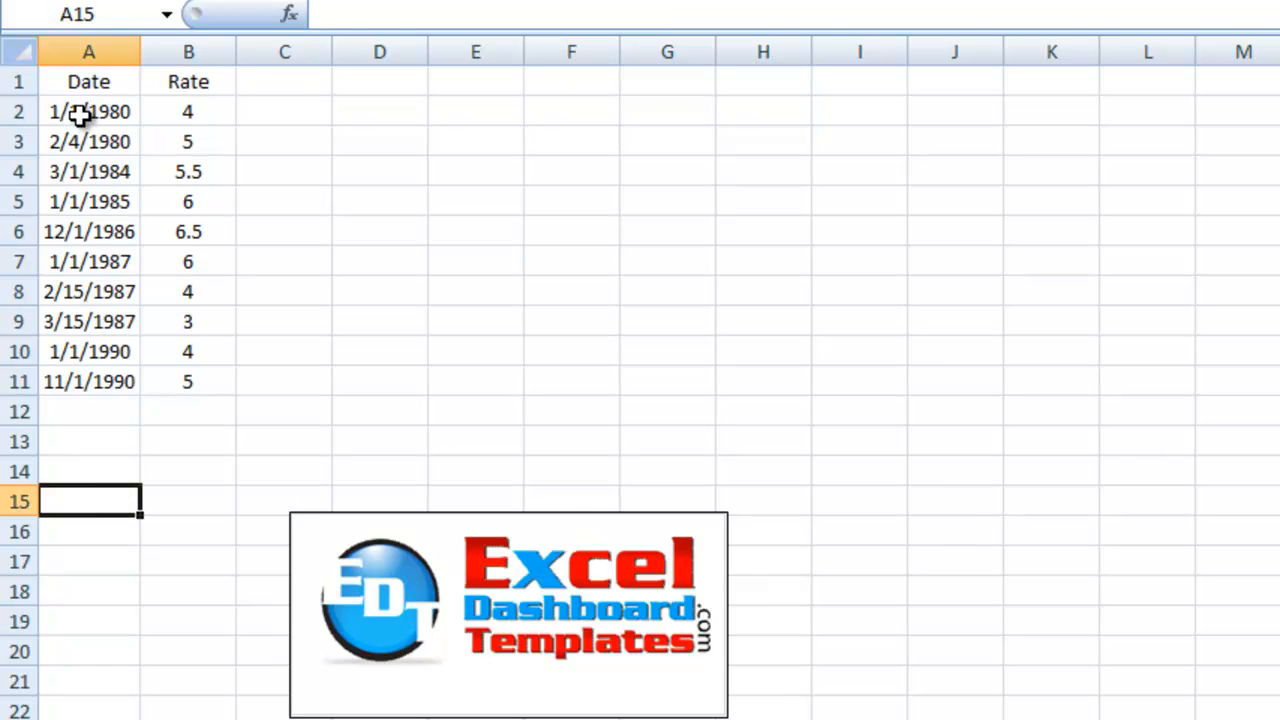
pyautogui.moveTo(88, 112); pyautogui.dragTo(188, 232)
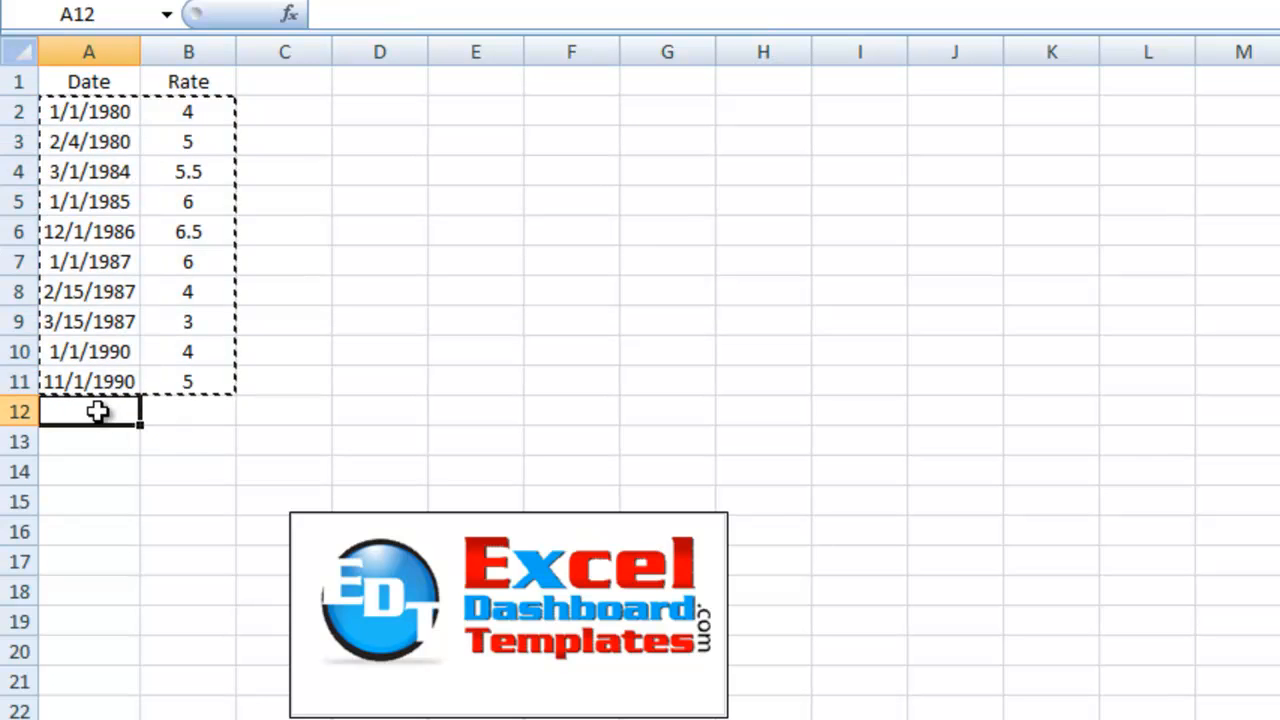
pyautogui.click(88, 412)
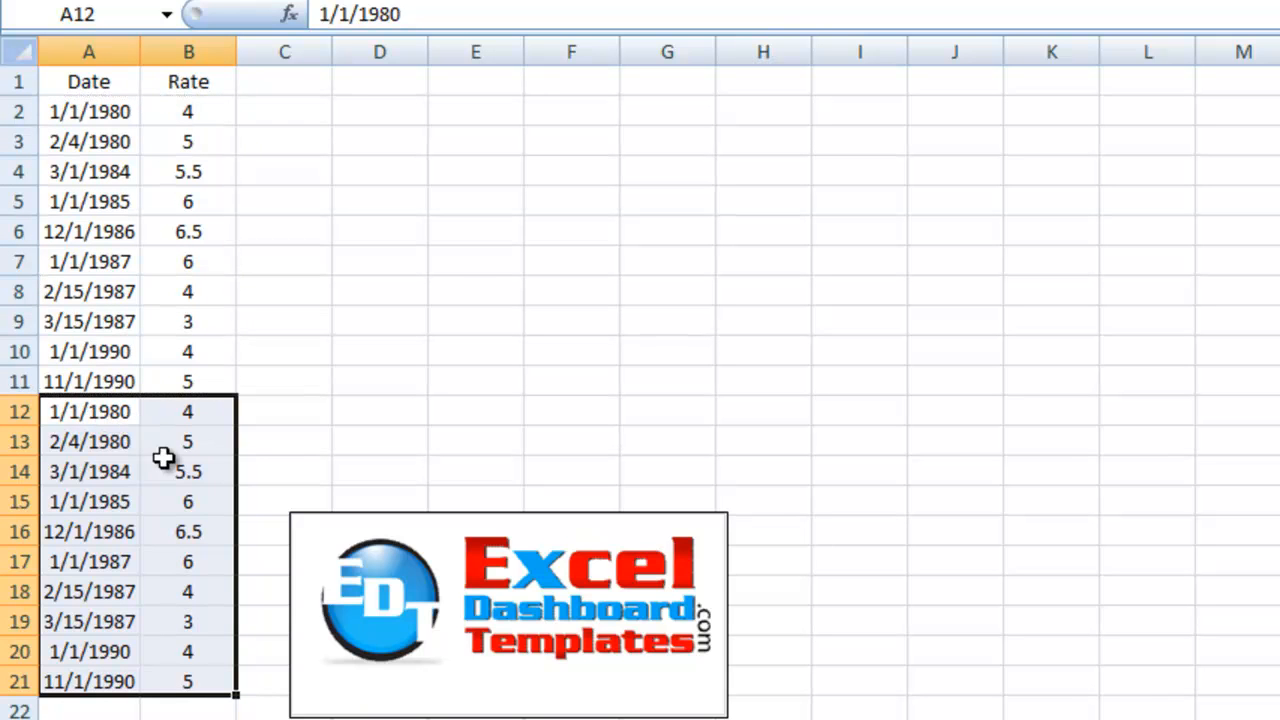
# - Fill the last original rate B11 and the first date A2 with yellow
pyautogui.click(188, 472)
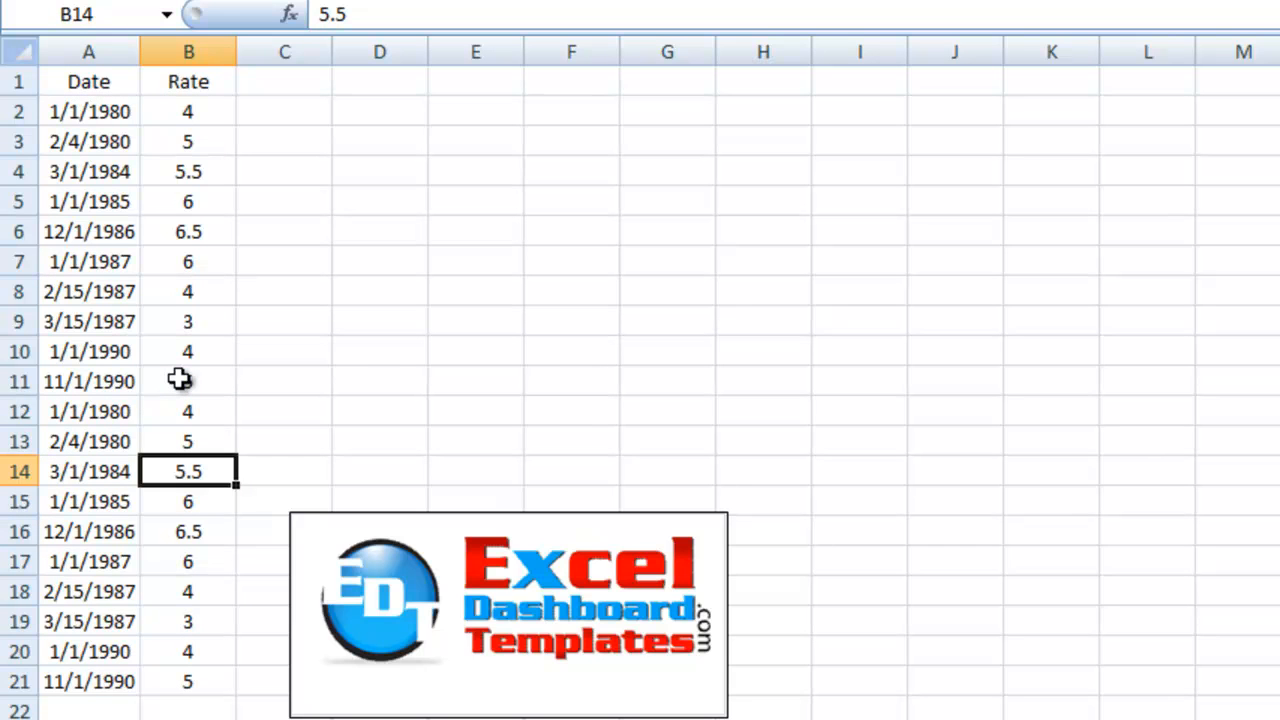
pyautogui.click(188, 380)
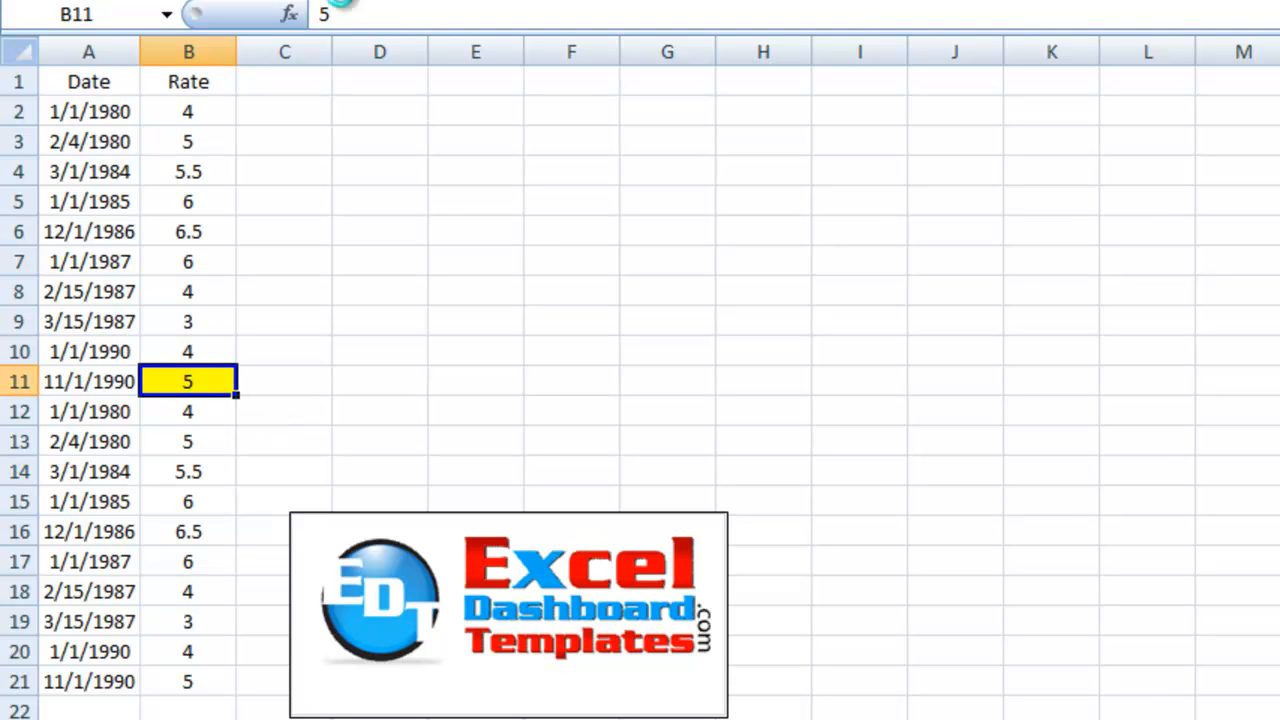
pyautogui.click(88, 112)
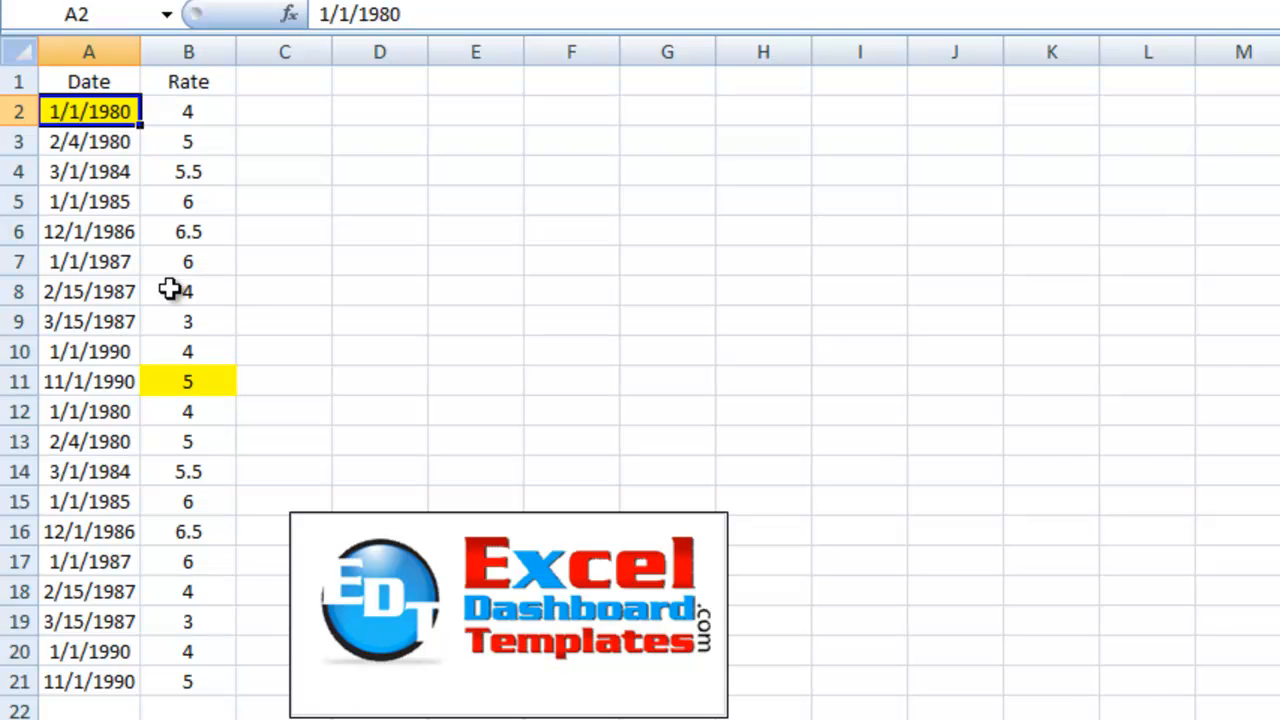
pyautogui.click(88, 260)
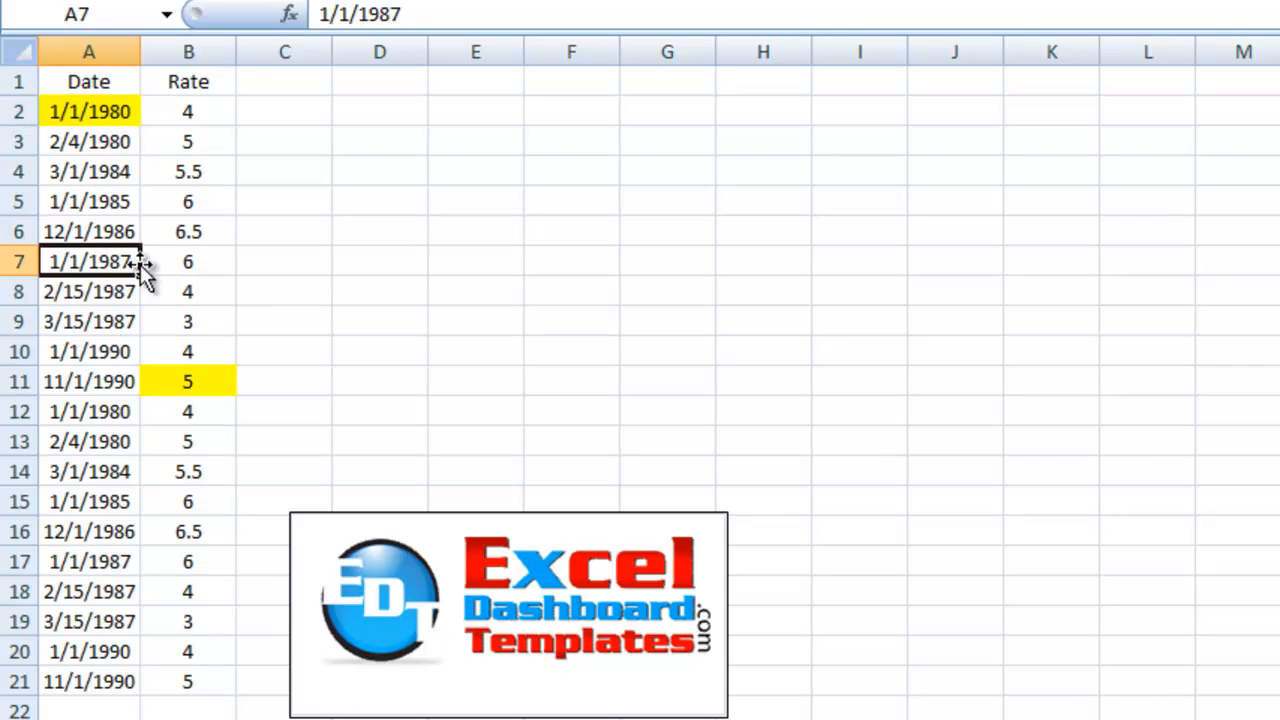
pyautogui.click(88, 112)
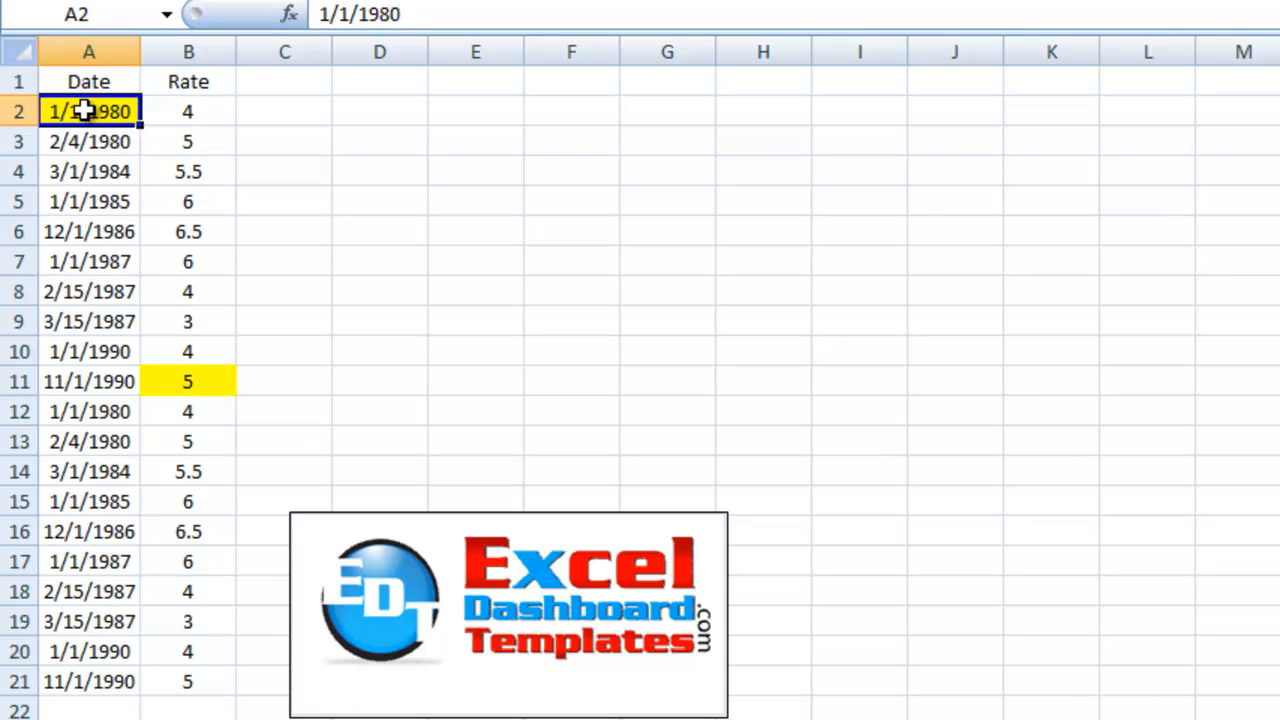
# - Delete the first date cell A2, shifting the dates below up
pyautogui.rightClick(88, 112)
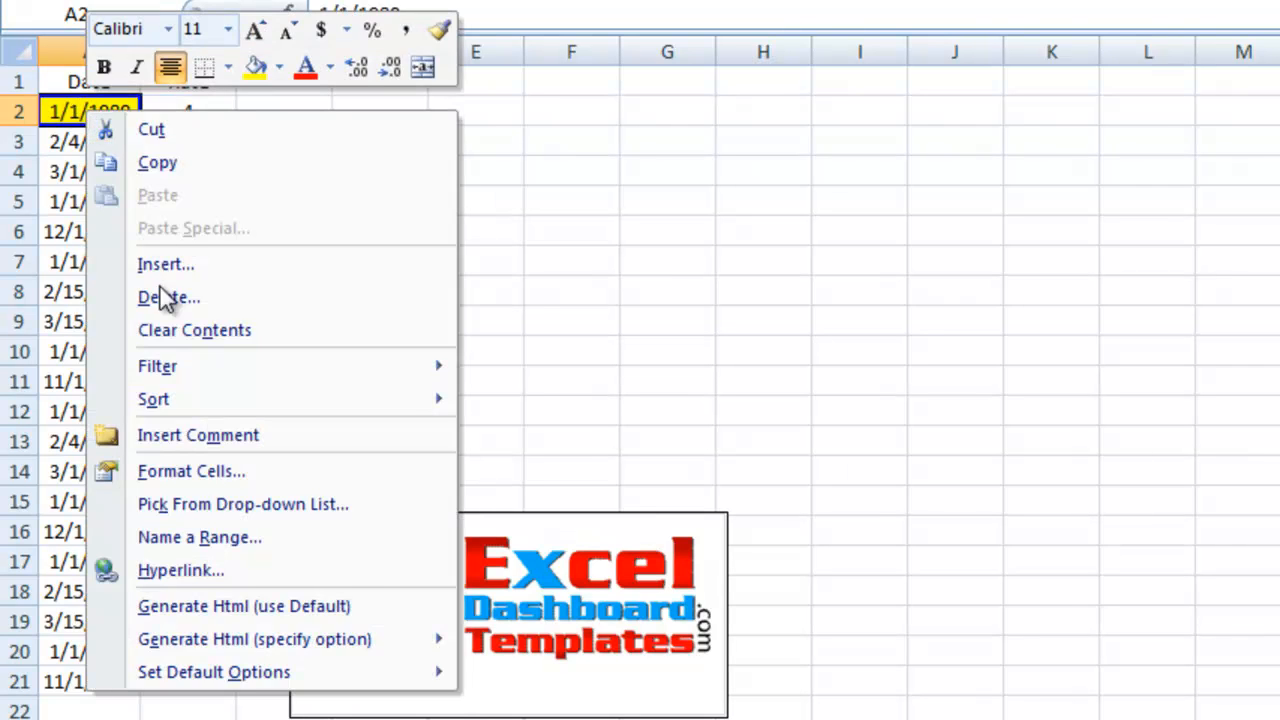
pyautogui.click(168, 296)
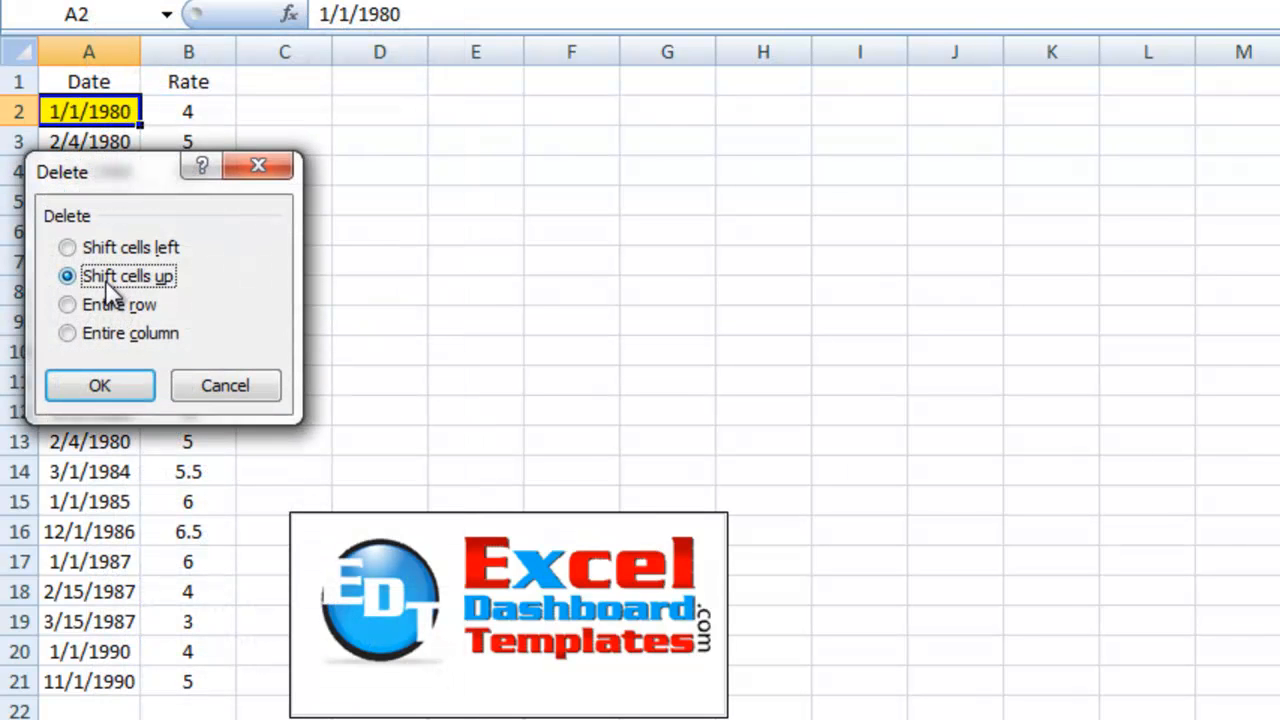
pyautogui.click(98, 384)
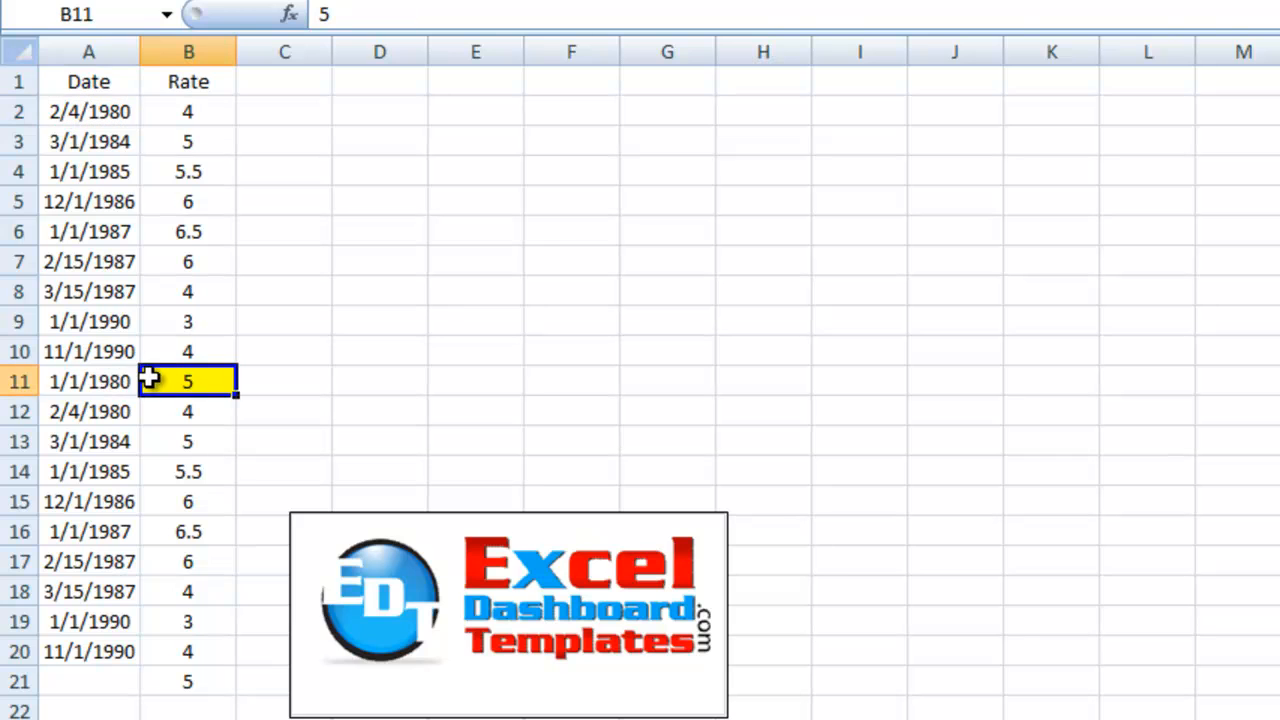
# - Delete the rate cell B11, shifting the rates below up
pyautogui.rightClick(188, 380)
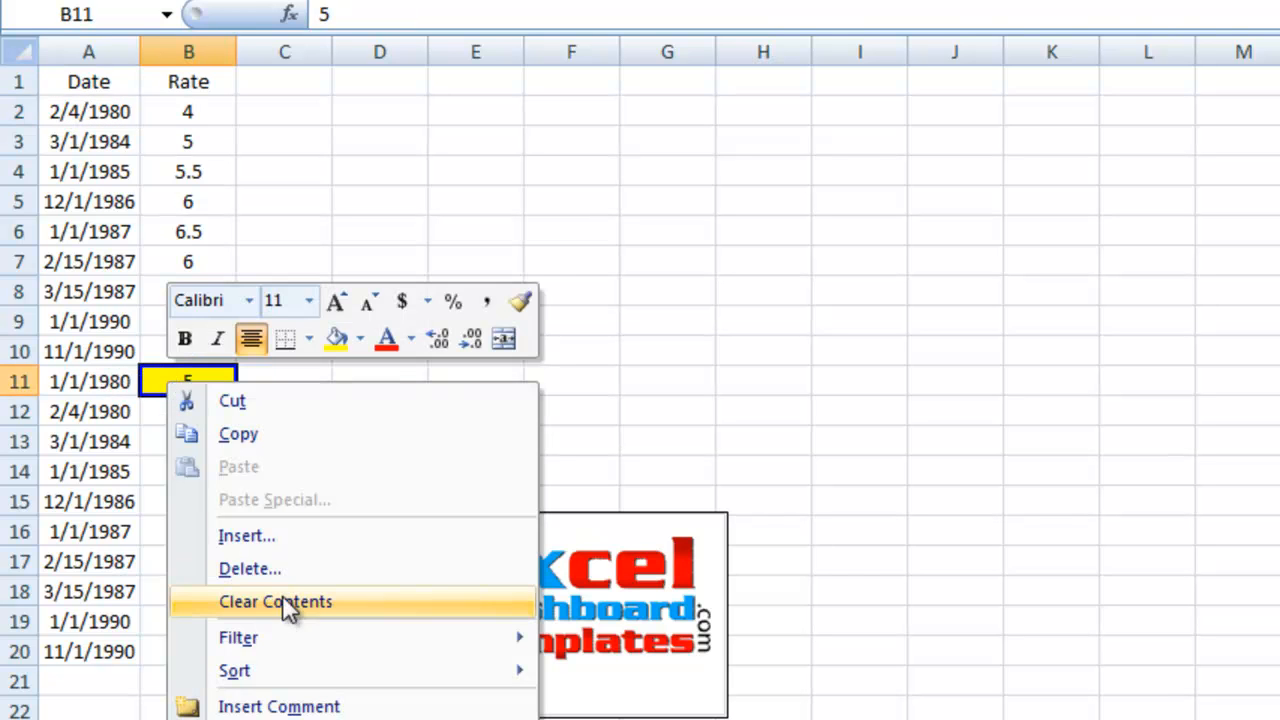
pyautogui.click(250, 568)
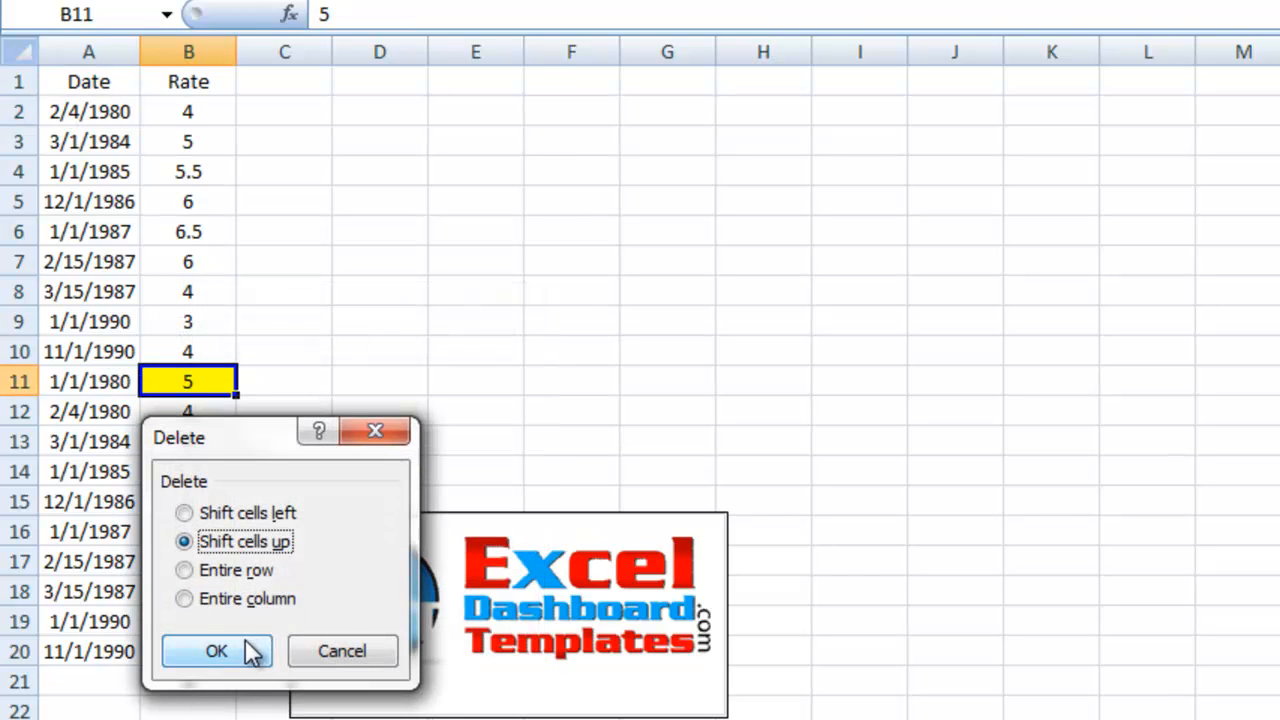
pyautogui.click(216, 652)
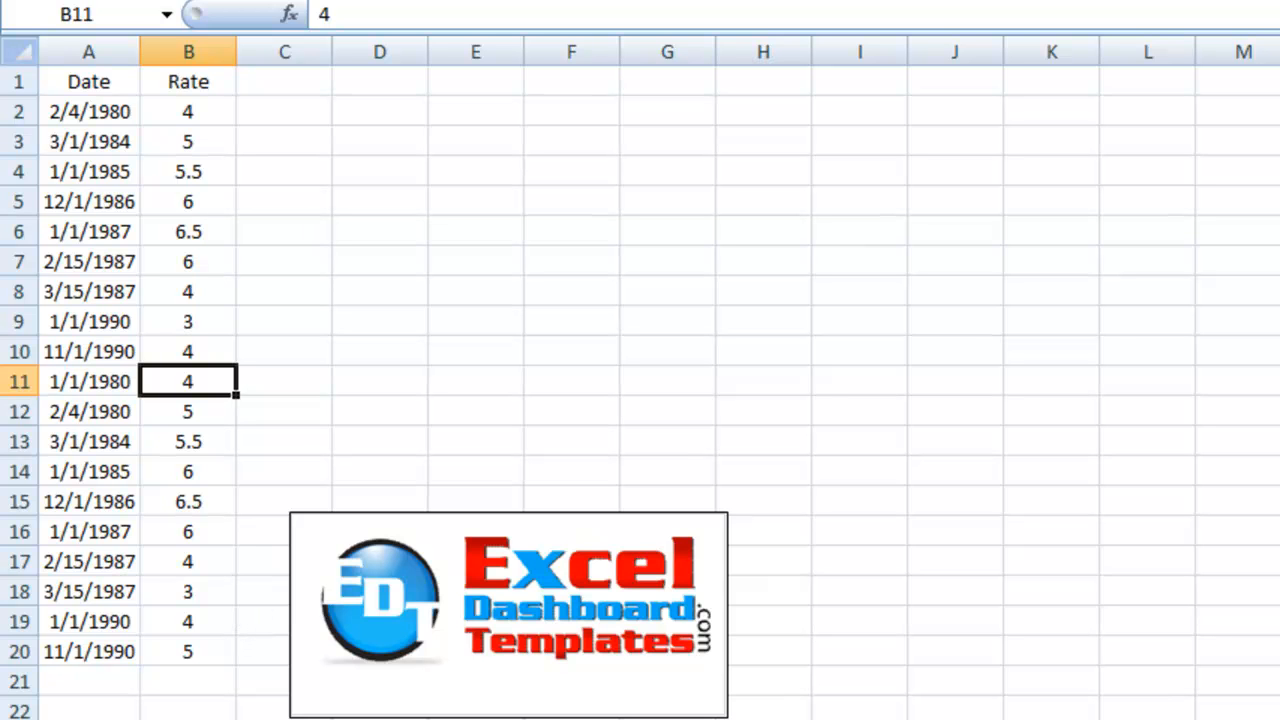
pyautogui.moveTo(124, 78)
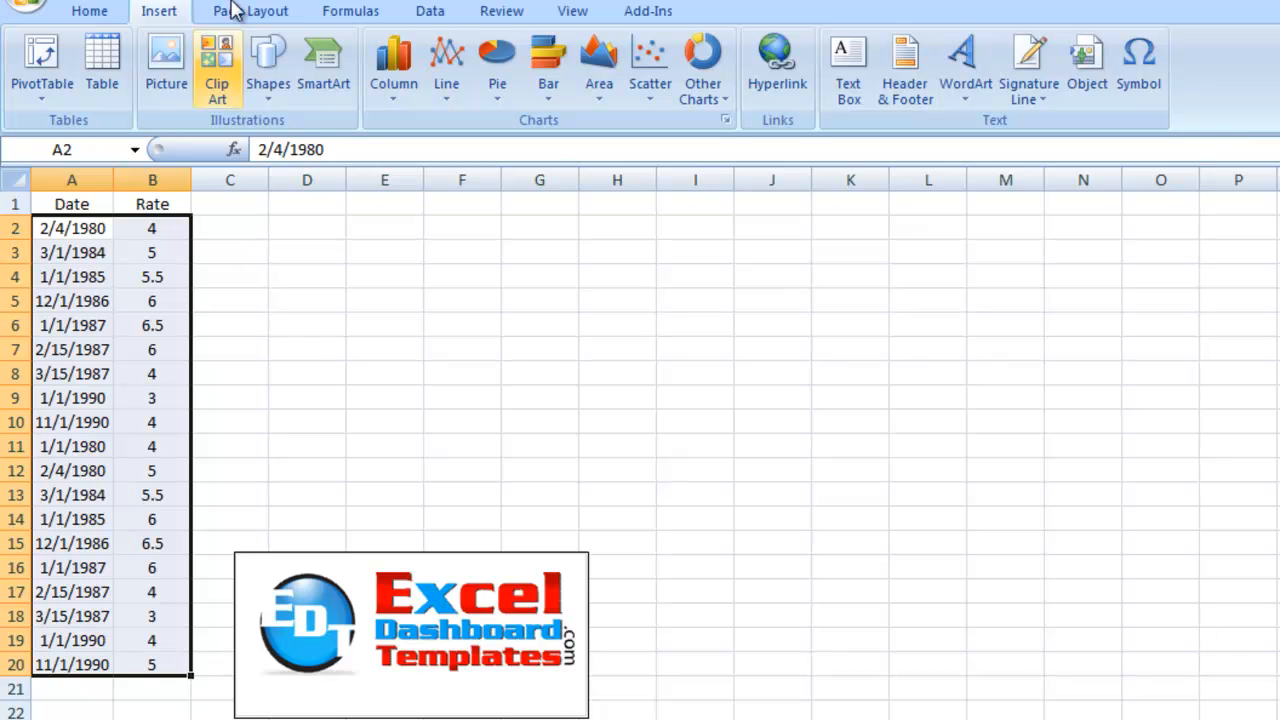
# - Insert a basic 2-D line chart of the shifted Date and Rate table
pyautogui.click(446, 60)
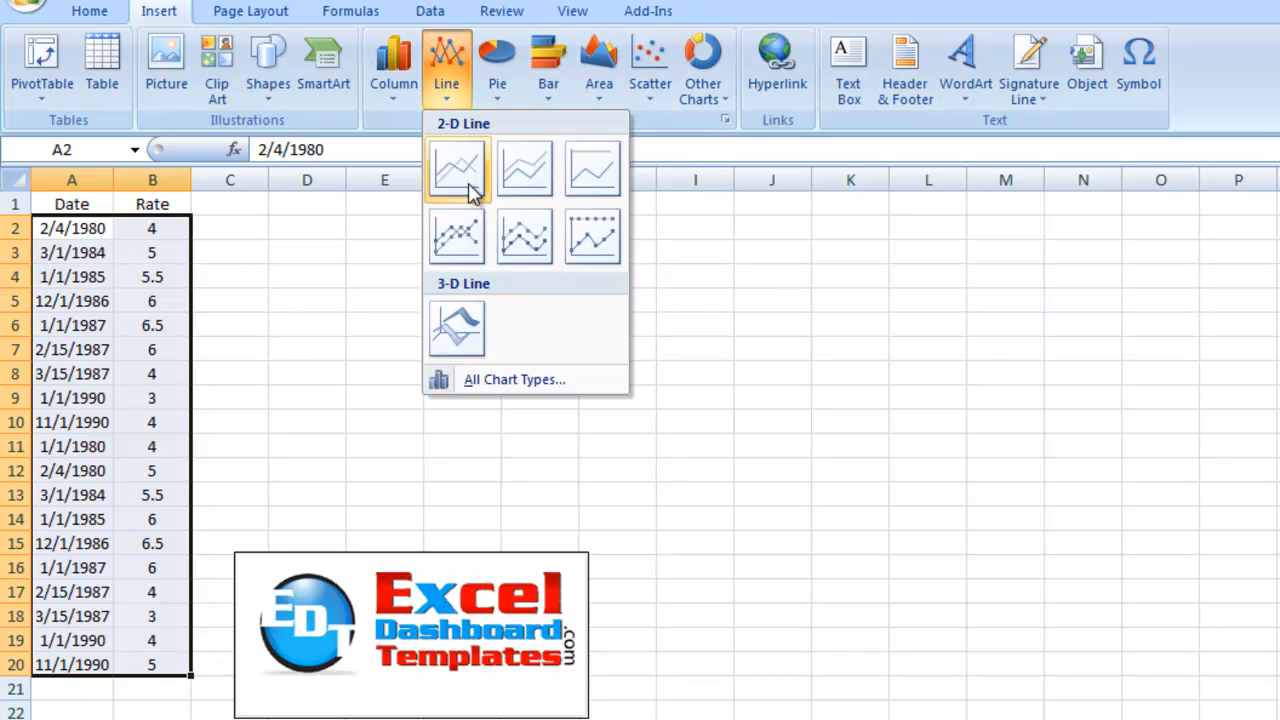
pyautogui.click(456, 168)
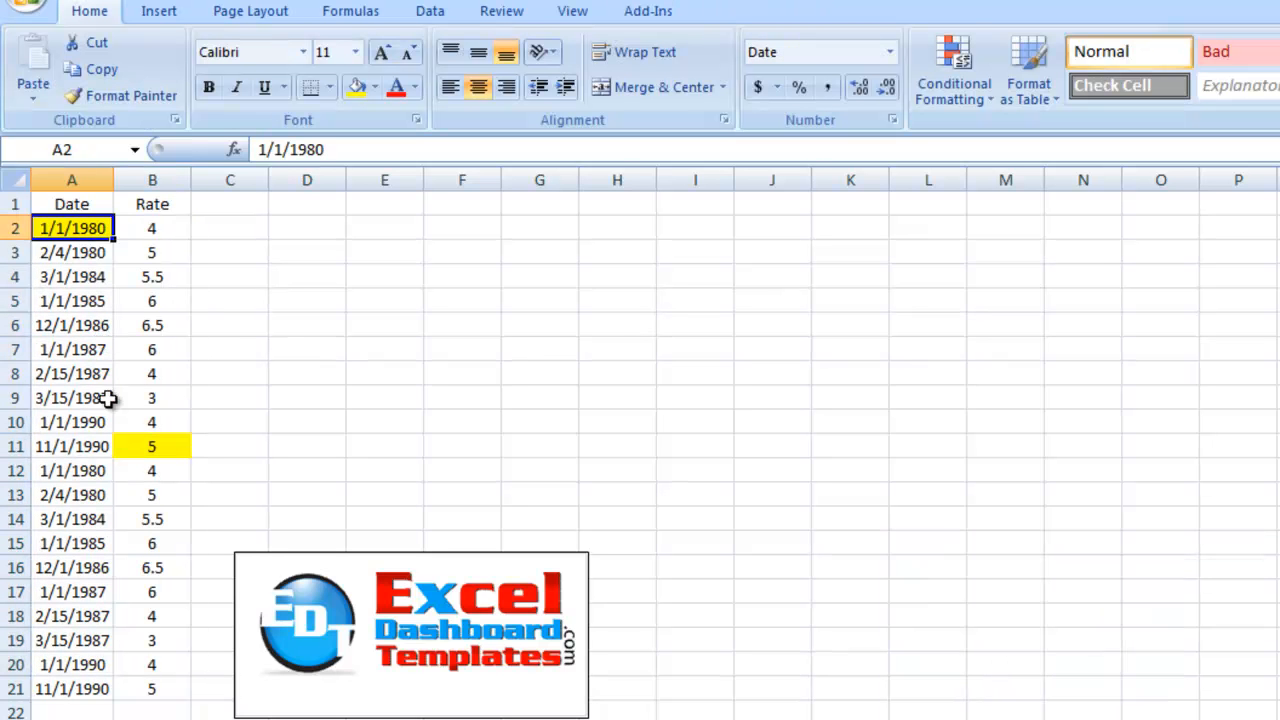
pyautogui.moveTo(110, 240)
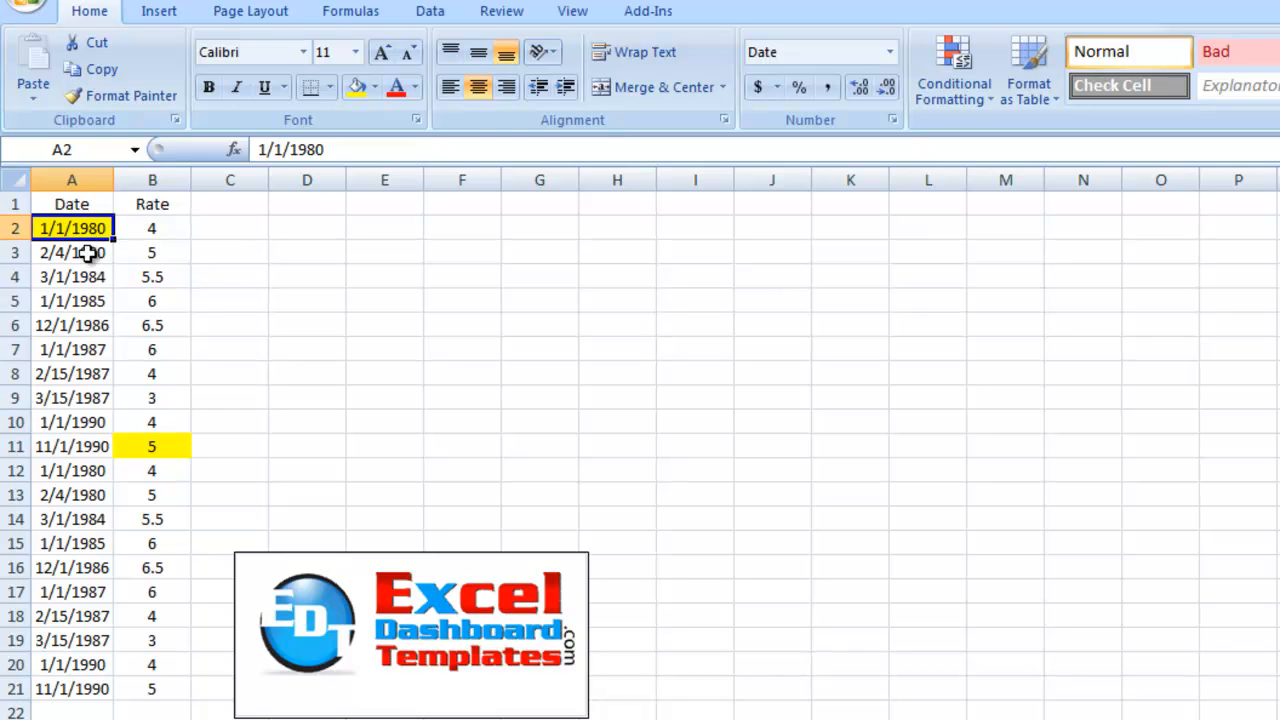
# - Delete the first date and the rate 5 in B11, shifting cells below up to offset dates and rates
pyautogui.click(72, 252)
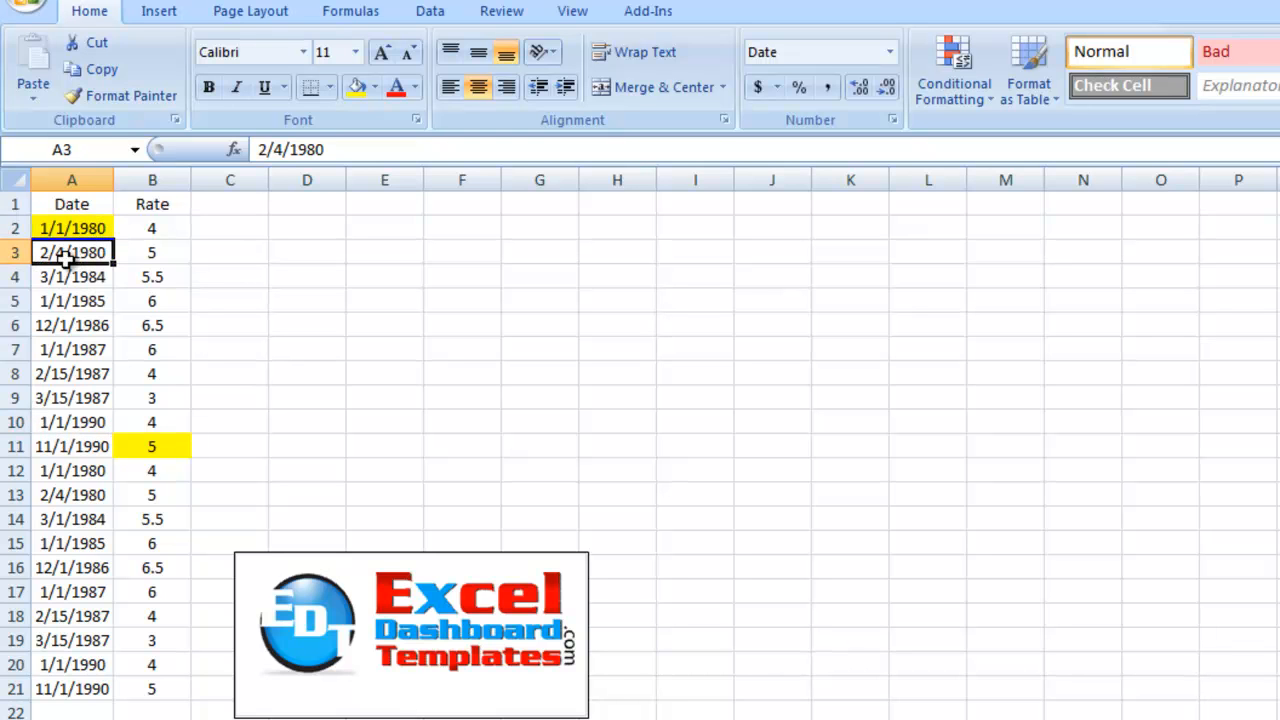
pyautogui.click(152, 228)
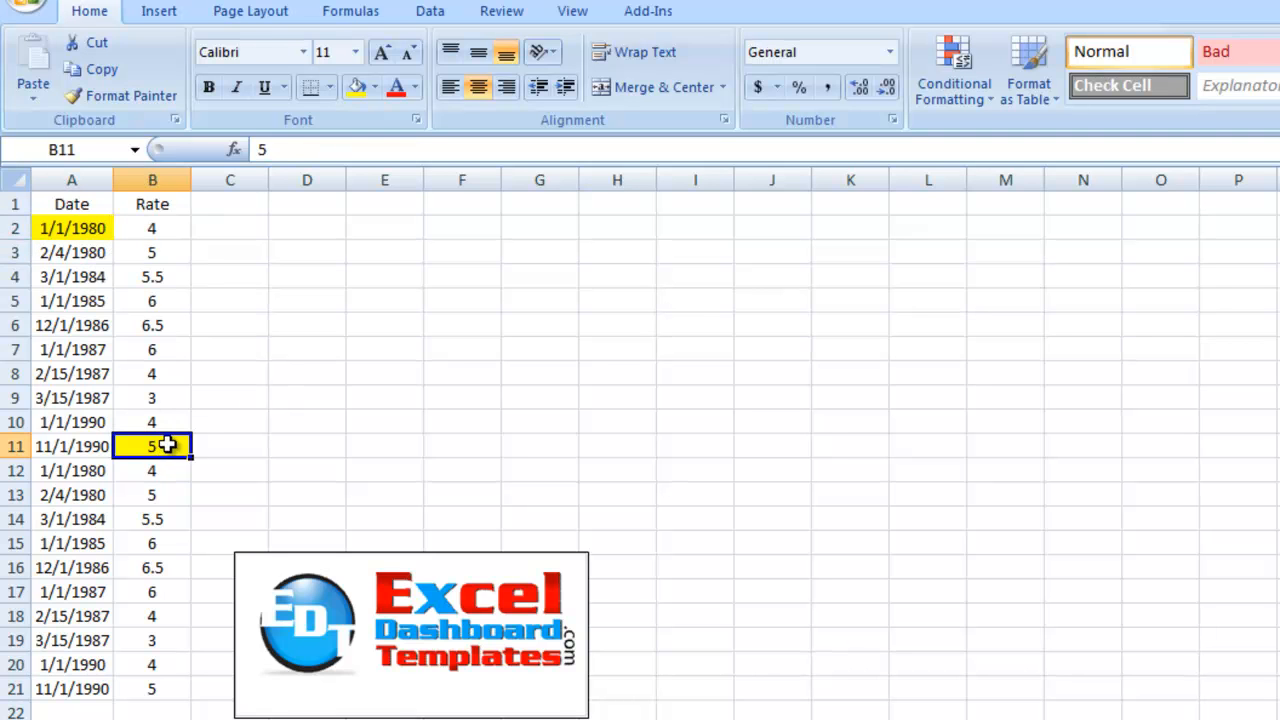
pyautogui.click(72, 446)
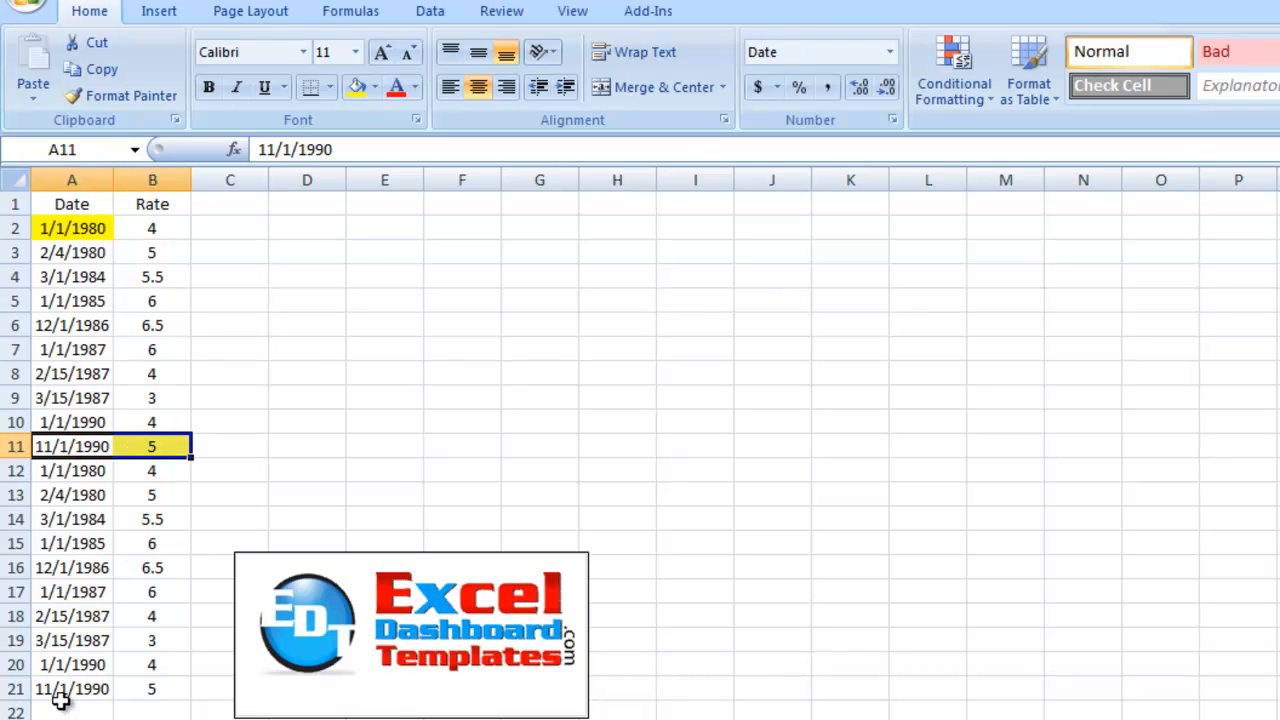
pyautogui.click(152, 446)
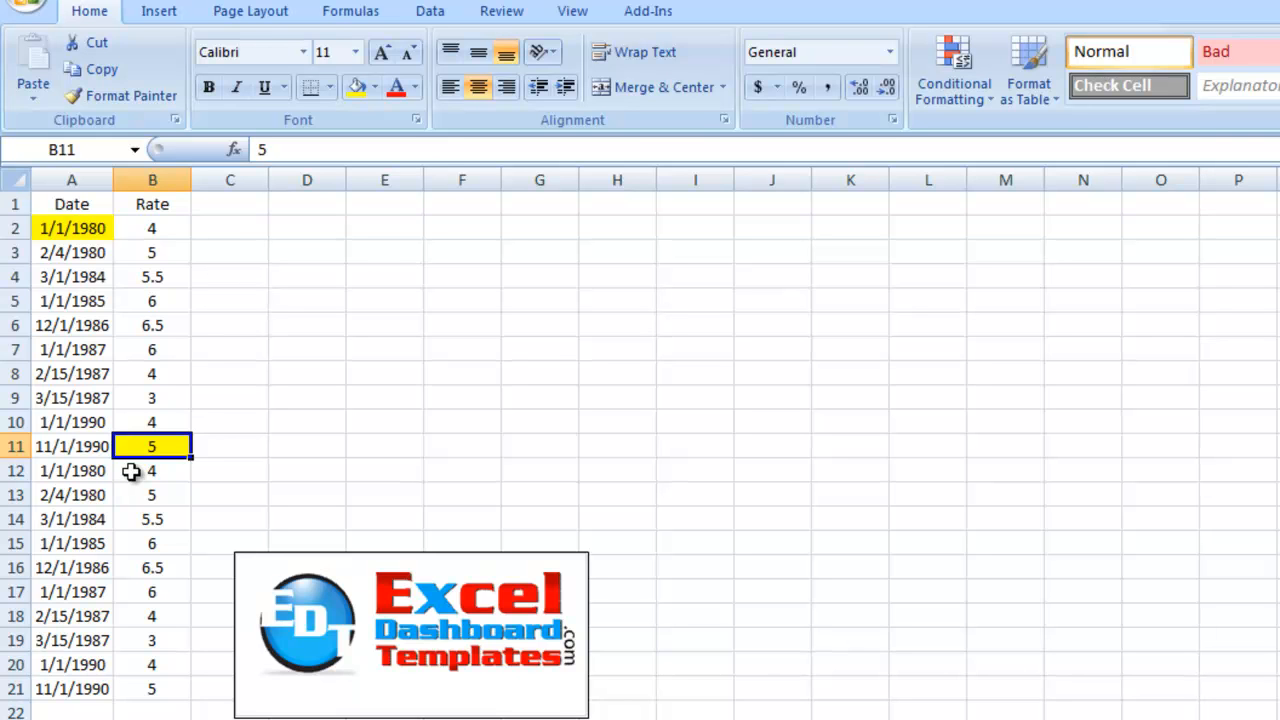
pyautogui.moveTo(128, 472)
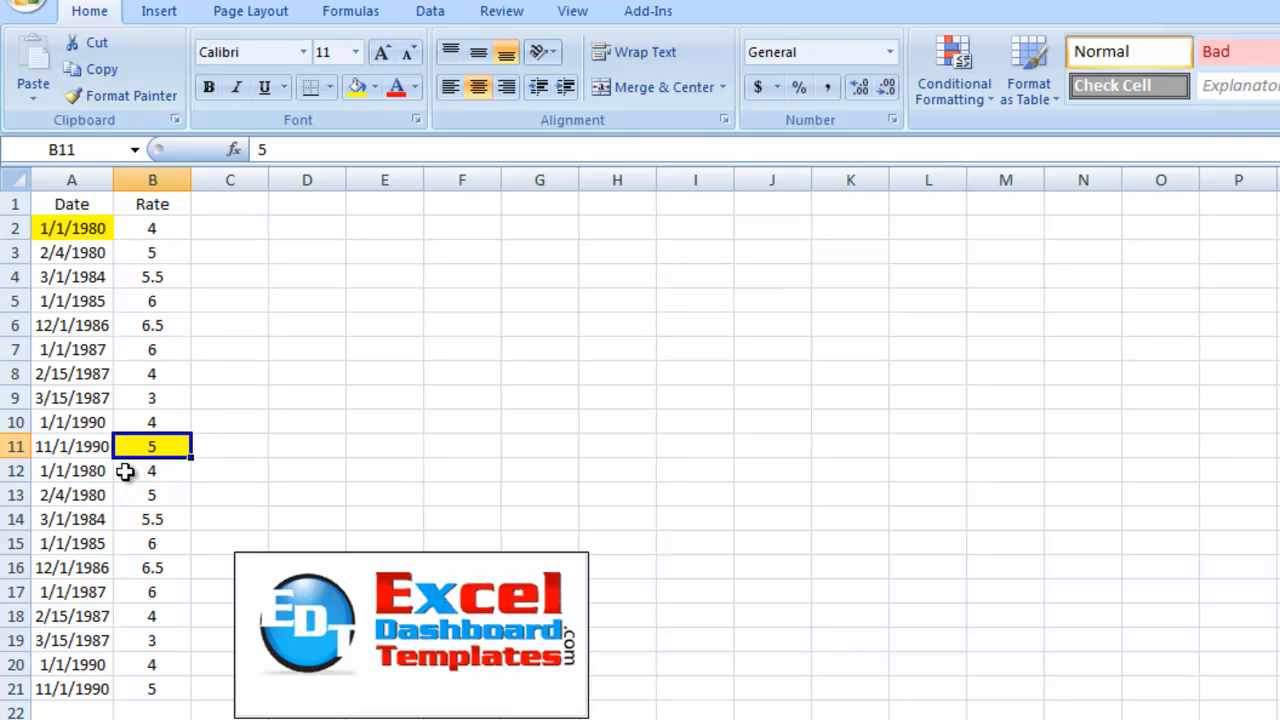
pyautogui.click(152, 470)
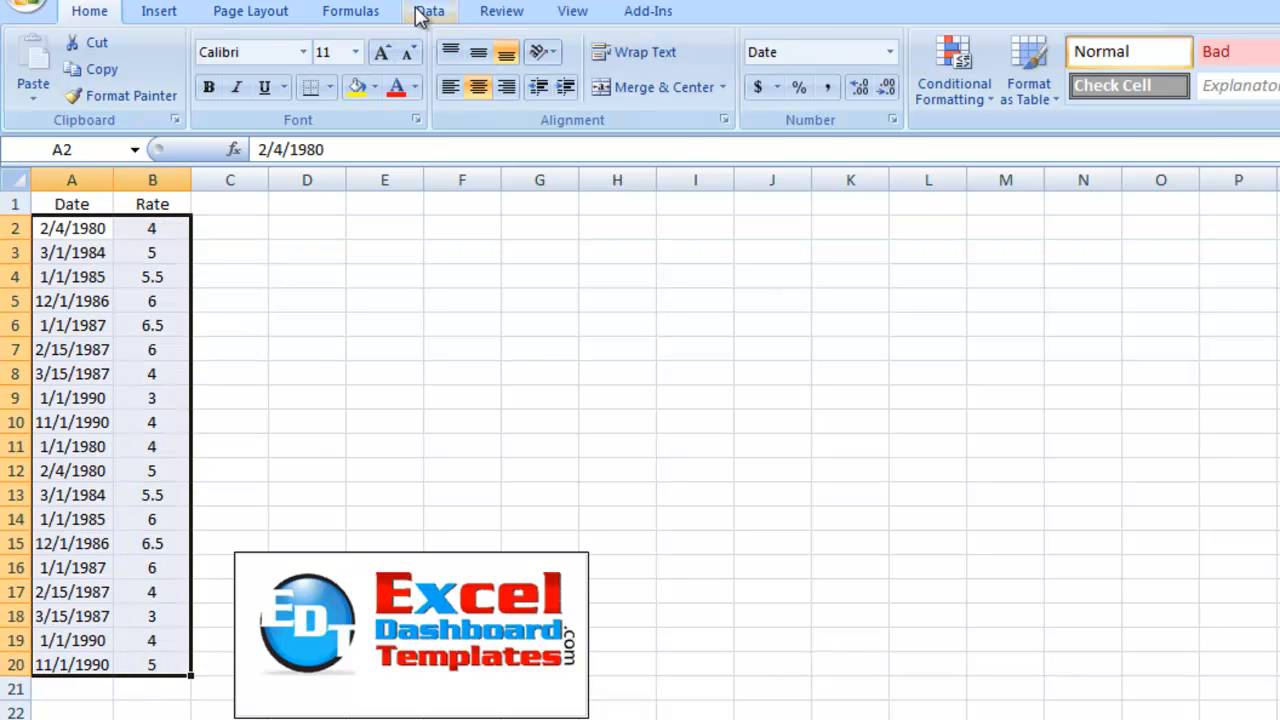
# - Insert a line chart of A1:B20 showing the stepped rate line
pyautogui.click(428, 12)
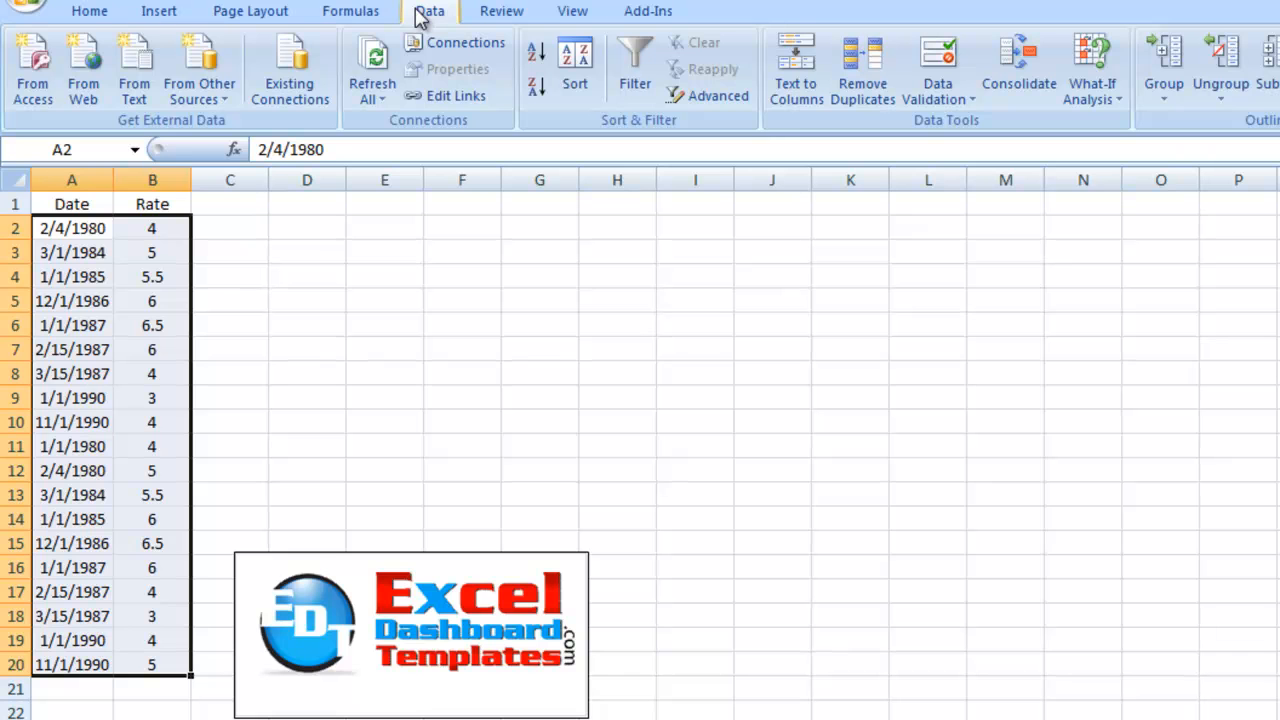
pyautogui.click(160, 12)
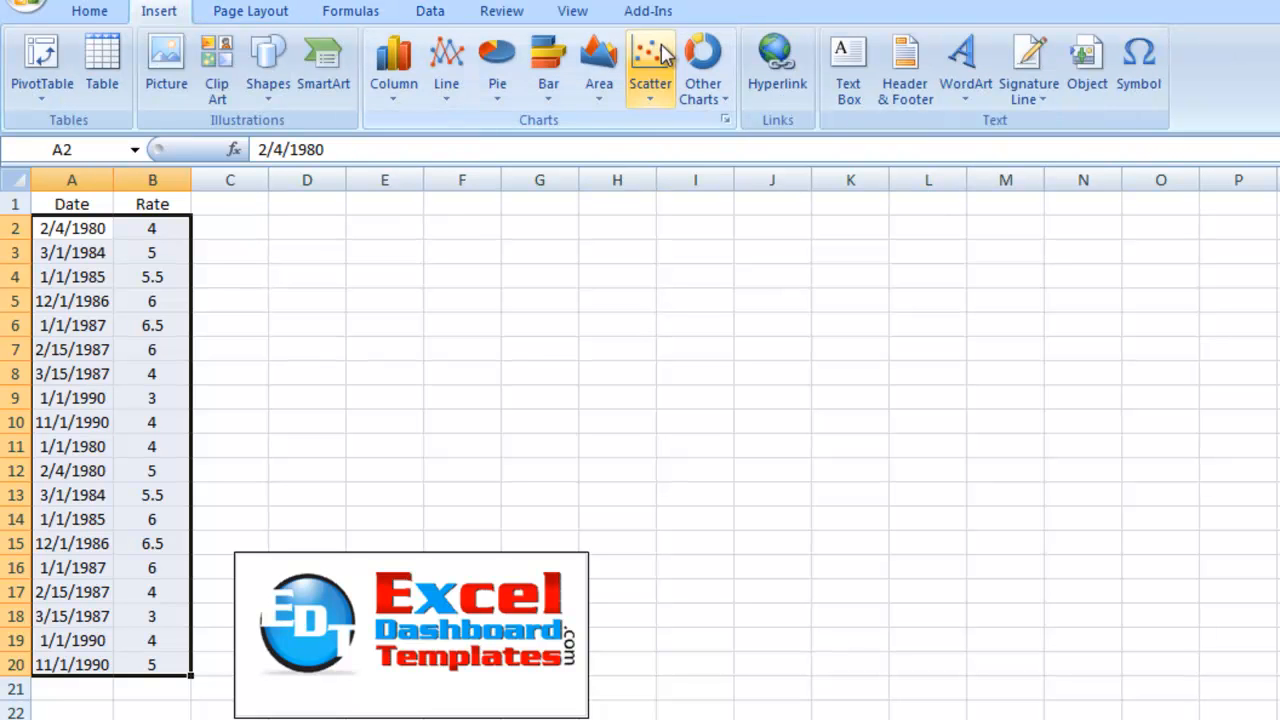
pyautogui.click(650, 64)
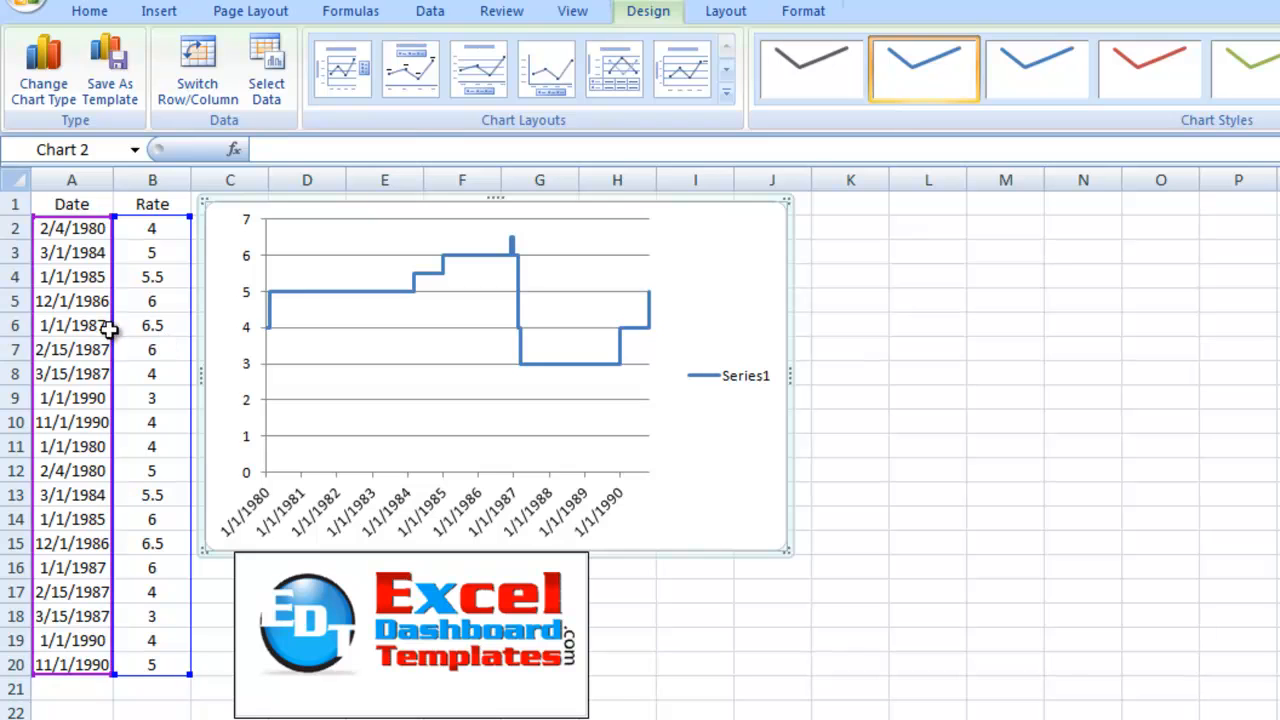
pyautogui.click(72, 446)
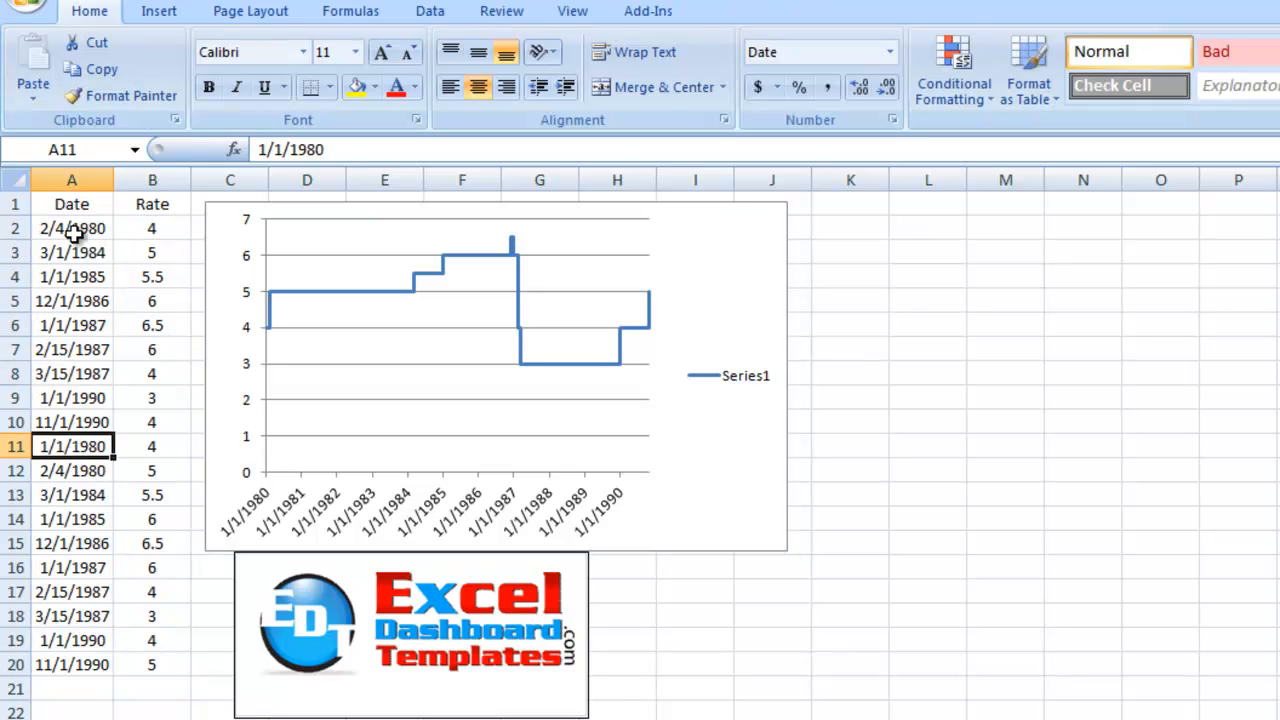
pyautogui.click(72, 228)
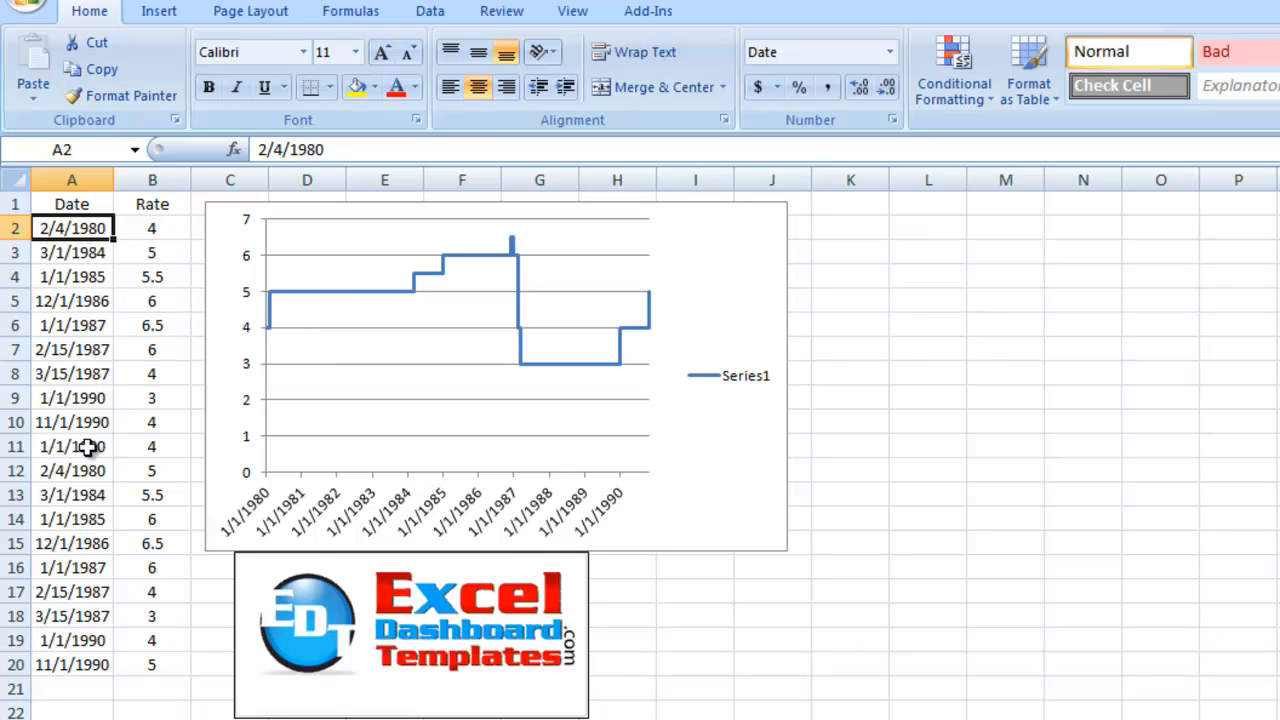
pyautogui.click(72, 446)
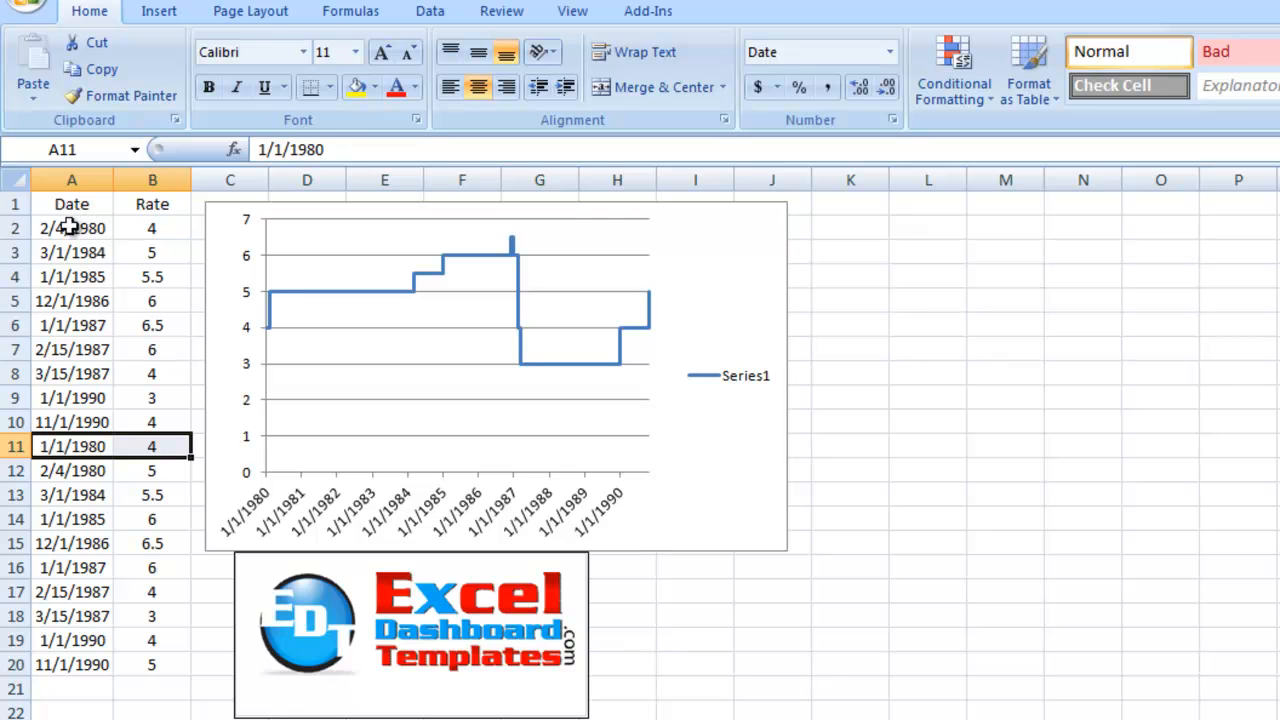
pyautogui.moveTo(964, 446)
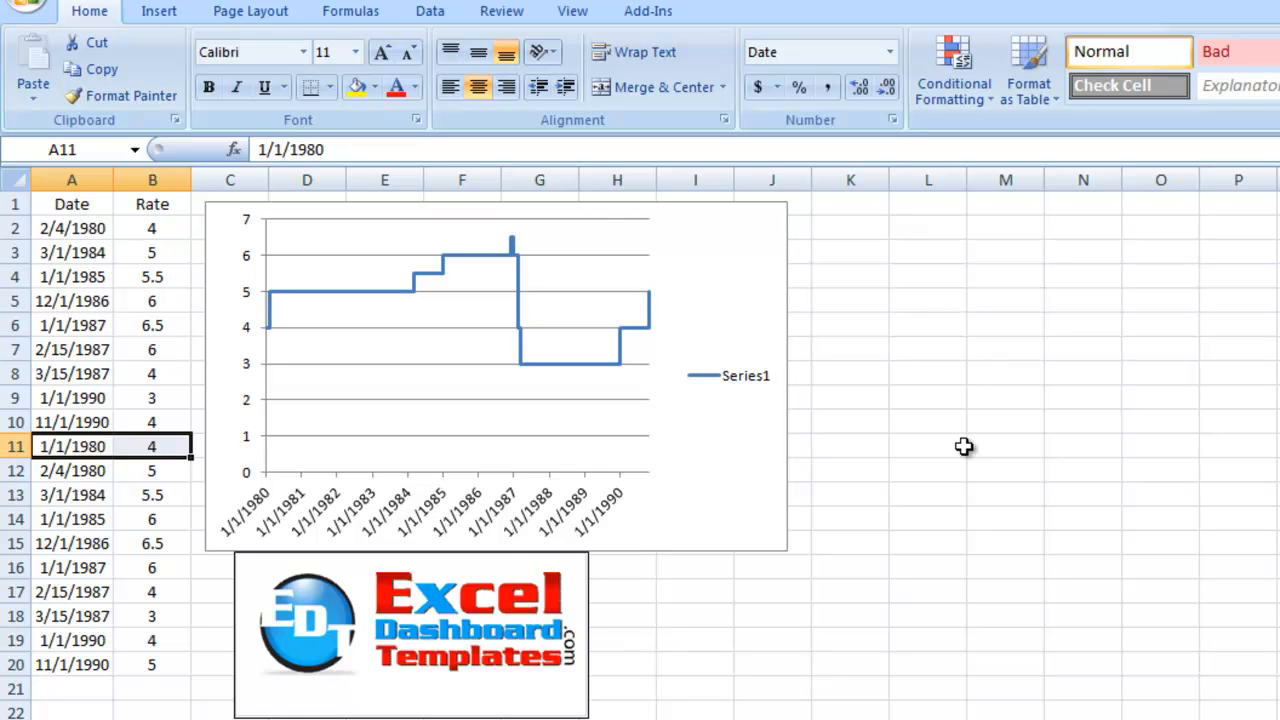
pyautogui.click(744, 376)
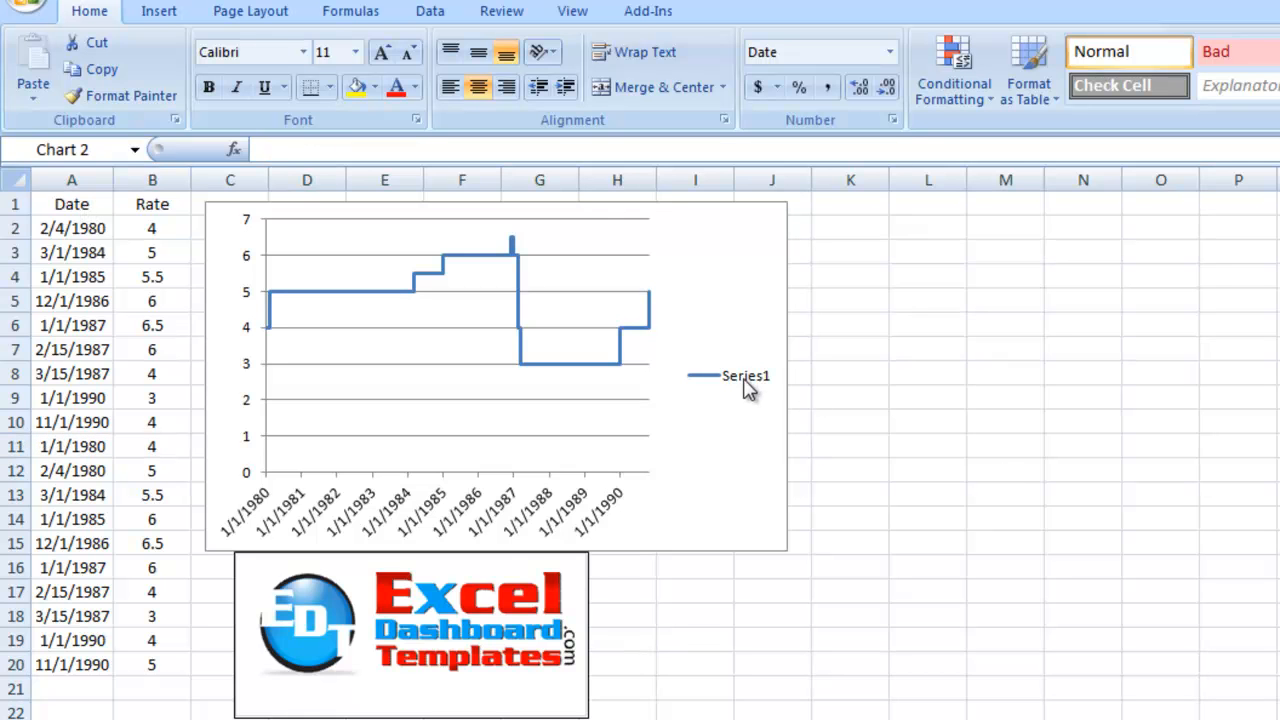
# - Select and delete the Series1 legend from the step chart
pyautogui.click(744, 376)
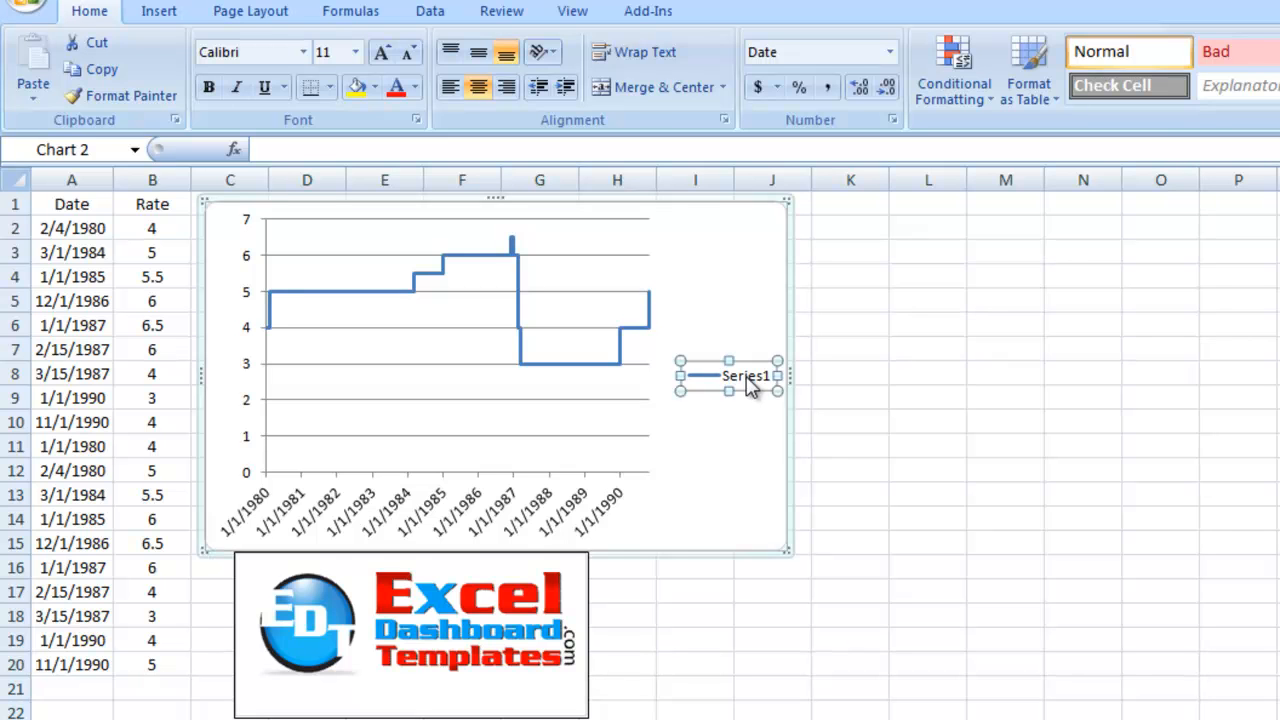
pyautogui.click(744, 376)
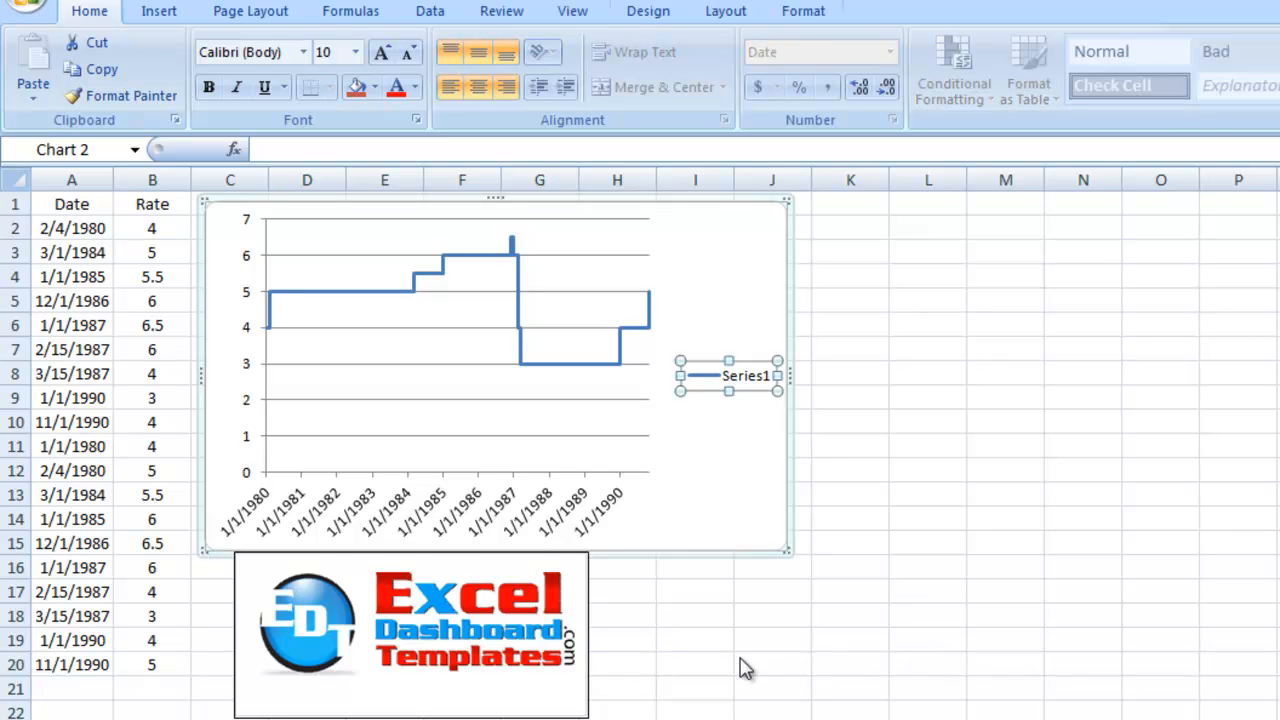
pyautogui.moveTo(430, 710)
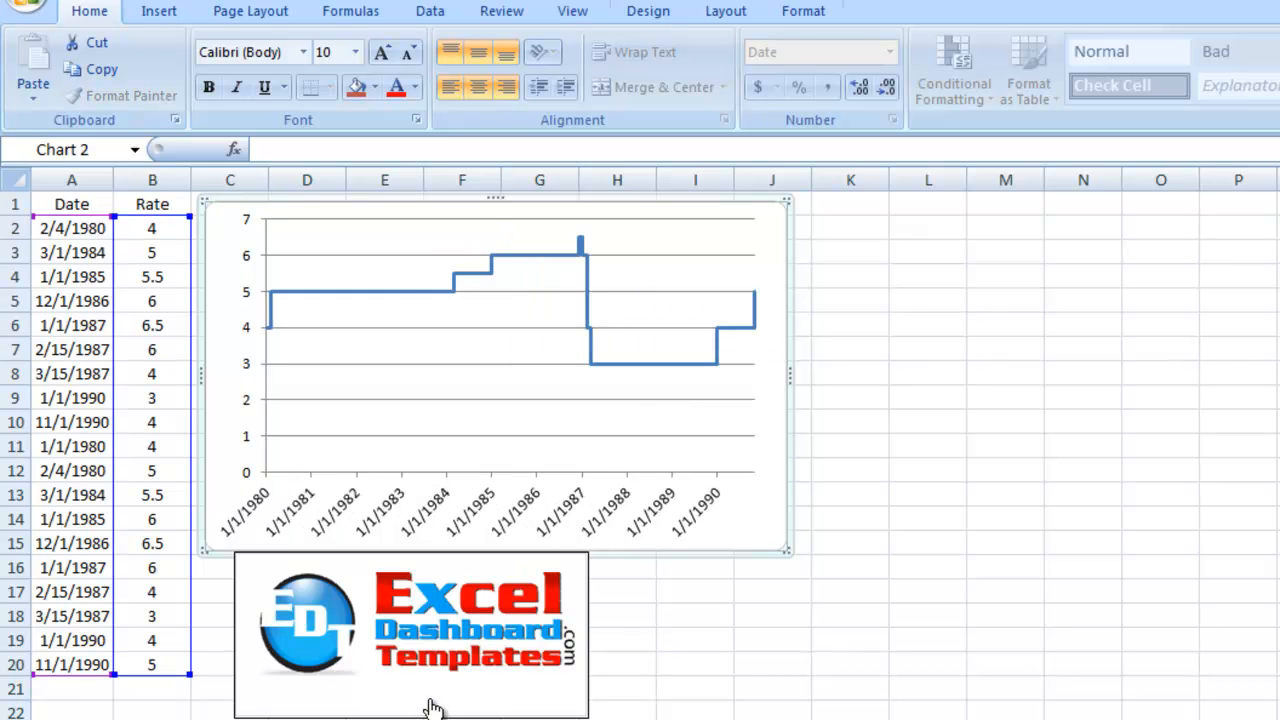
pyautogui.moveTo(436, 662)
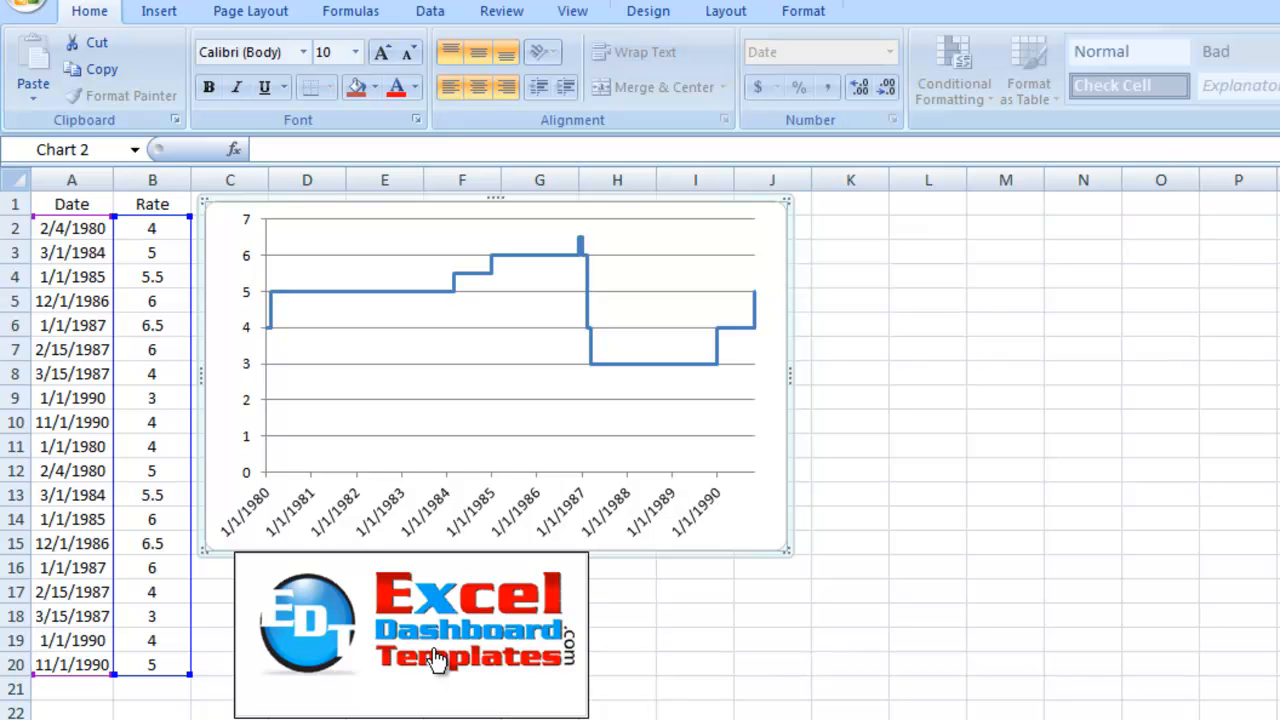
pyautogui.moveTo(390, 640)
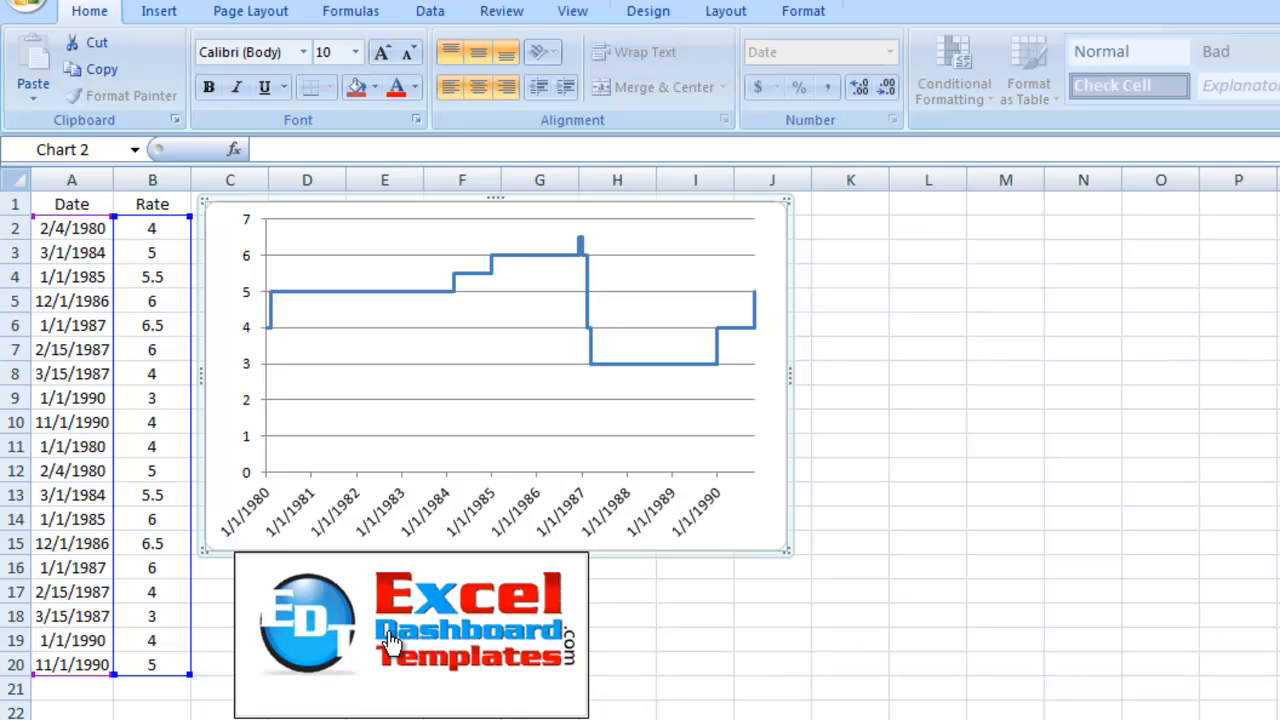
pyautogui.moveTo(392, 636)
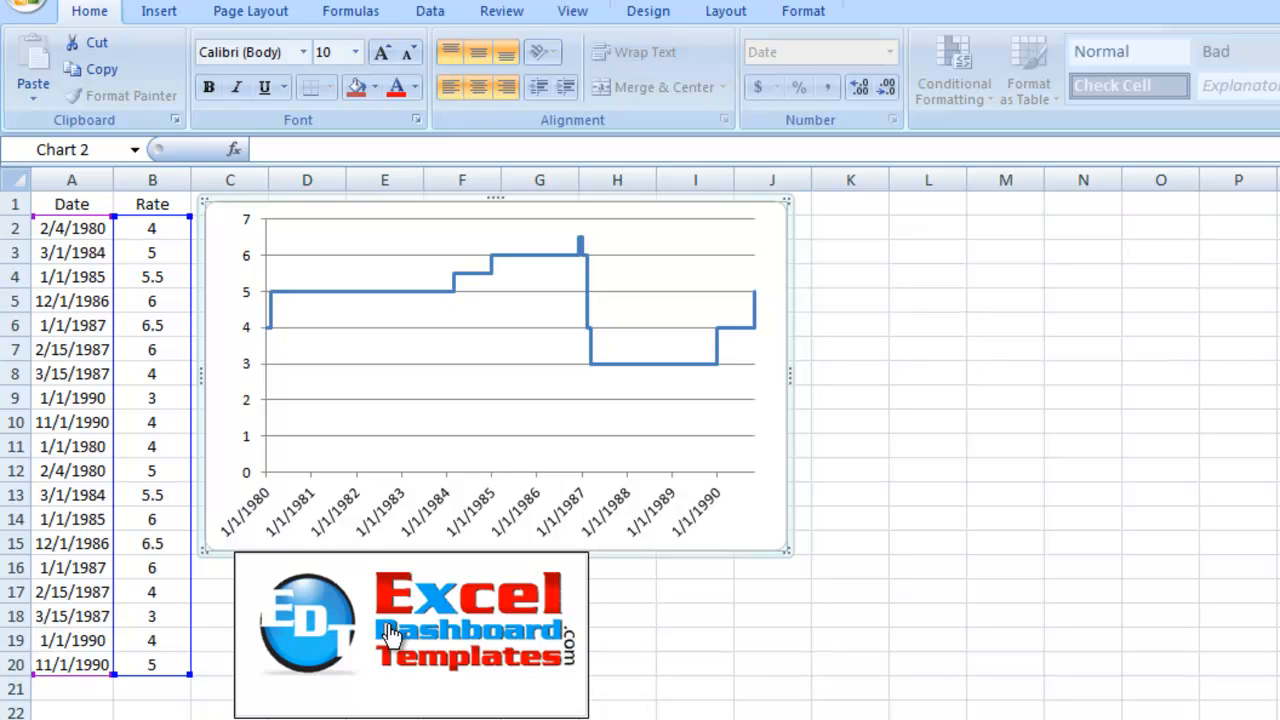
pyautogui.moveTo(470, 684)
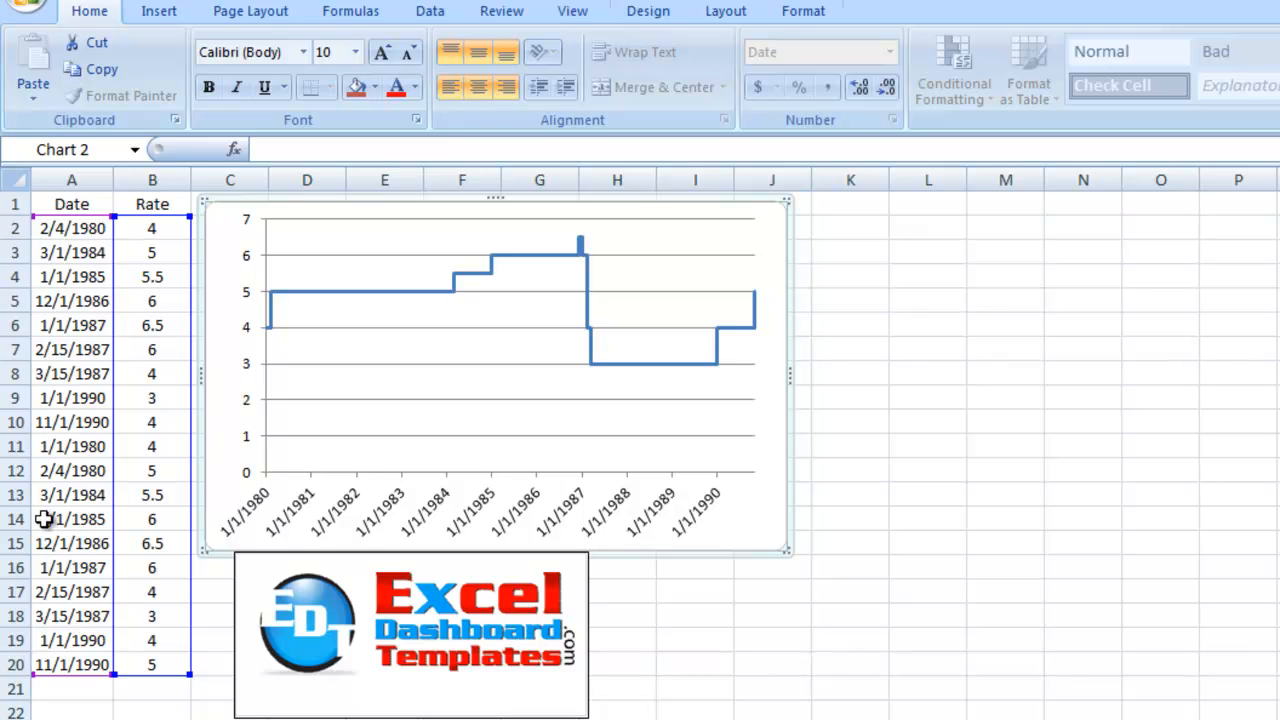
pyautogui.moveTo(470, 692)
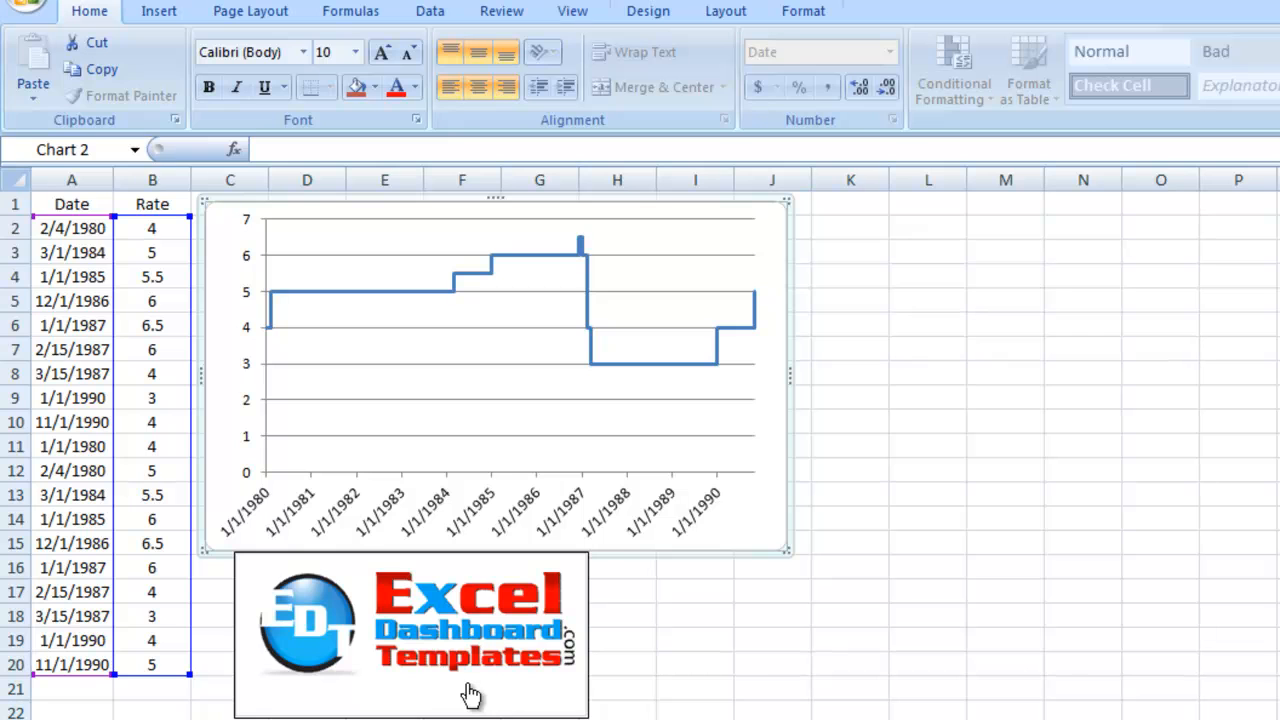
pyautogui.moveTo(400, 620)
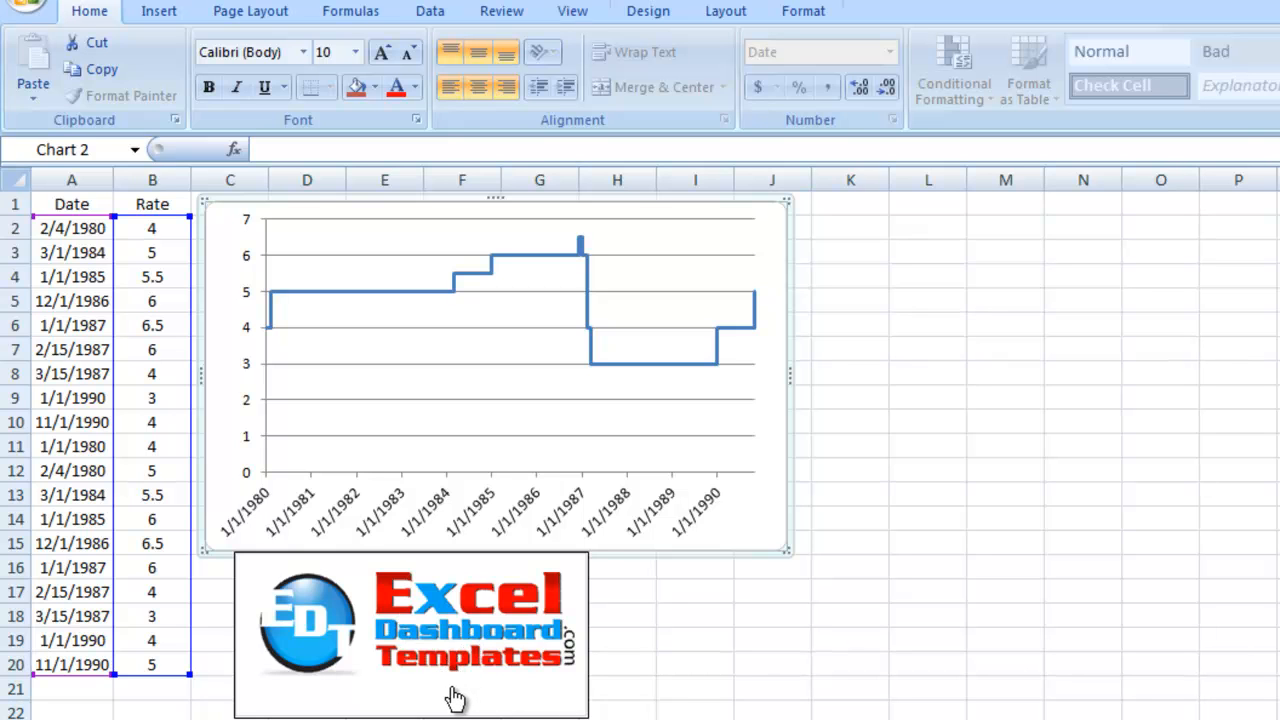
pyautogui.moveTo(518, 608)
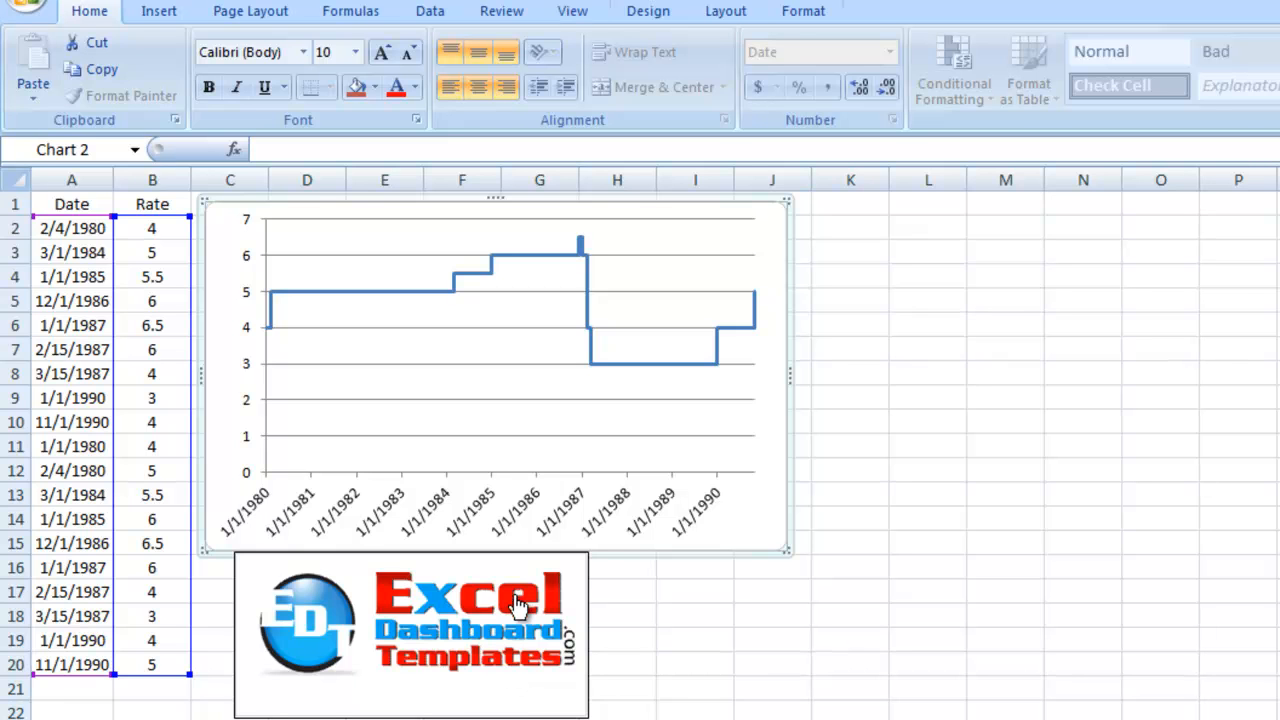
pyautogui.moveTo(458, 696)
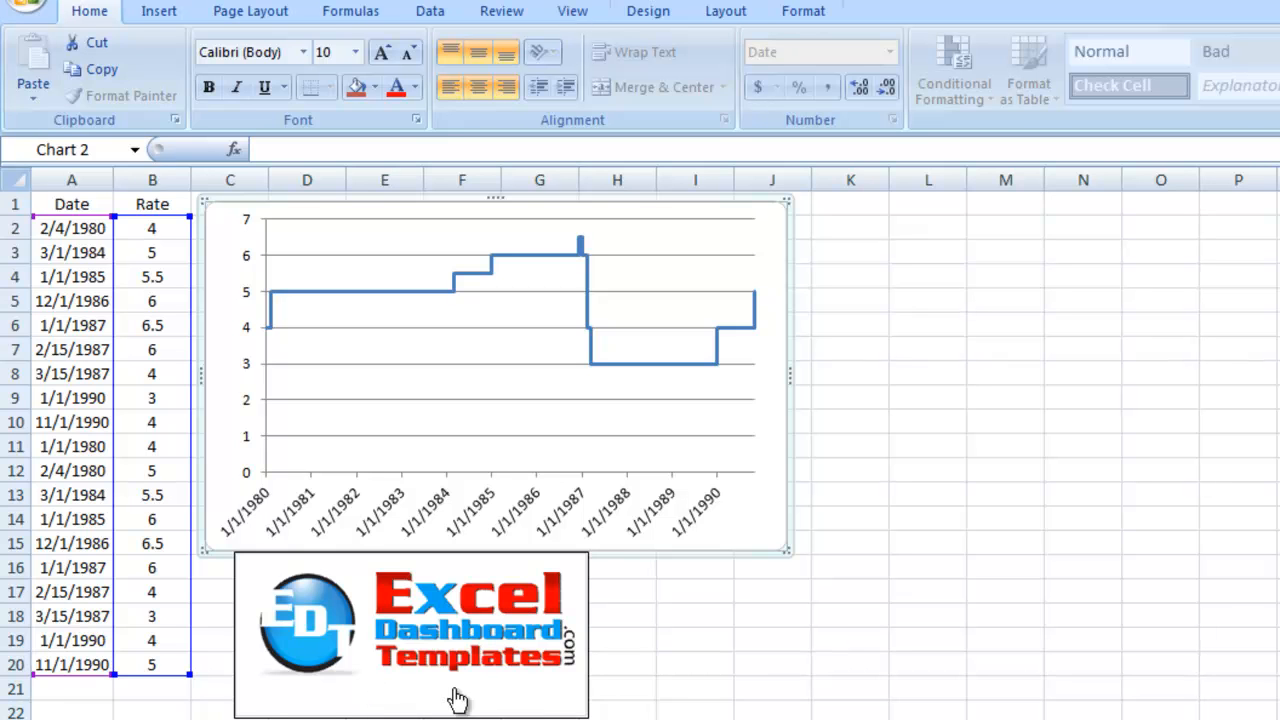
pyautogui.moveTo(490, 698)
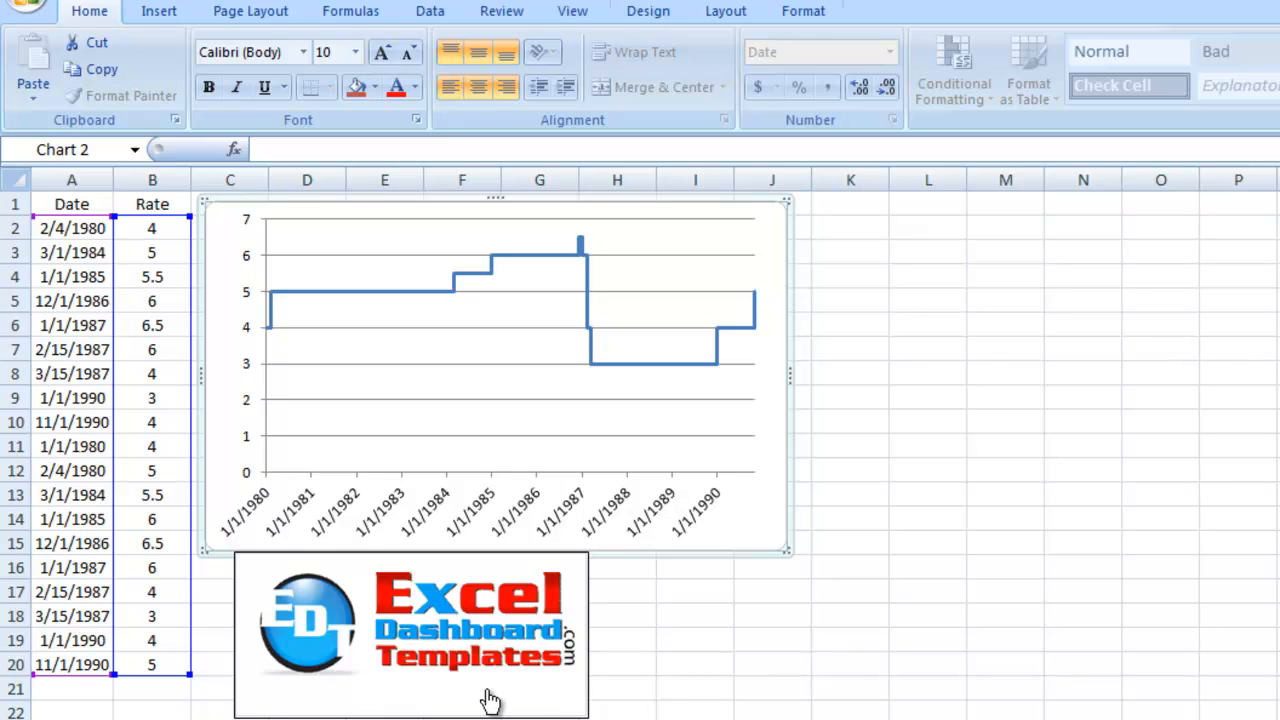